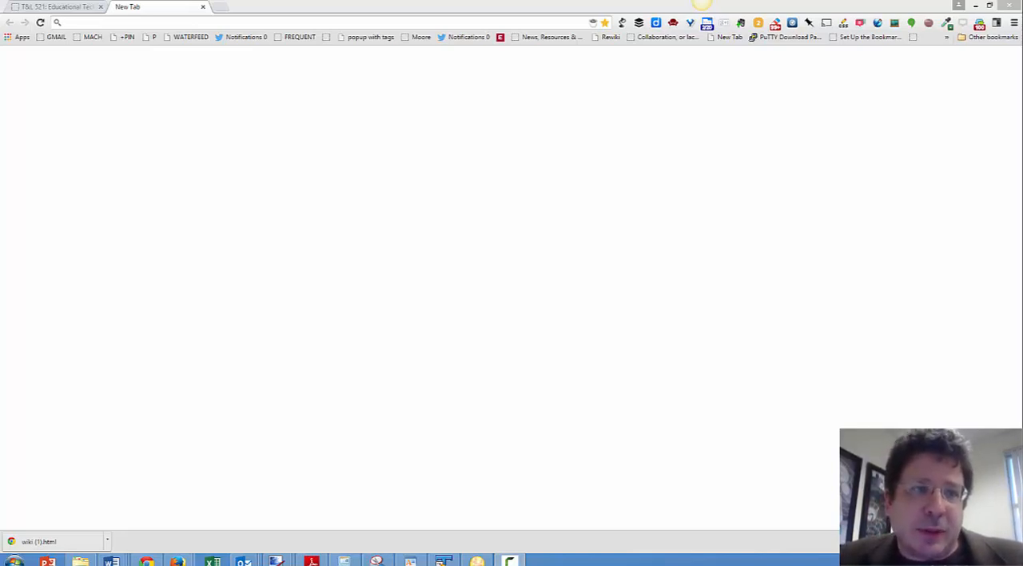
{"action": "mouse_move", "coordinate": [447, 362]}
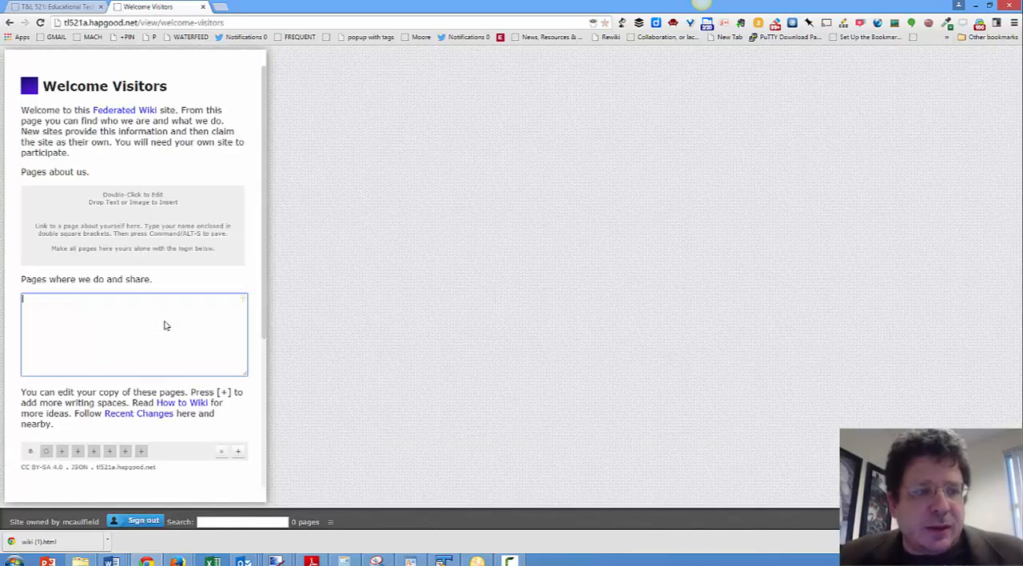
Link [[Template Index]] from Welcome Visitors, create it blank, and add a [[Side Image Layout Template]] link
{"action": "type", "text": "[[Tem"}
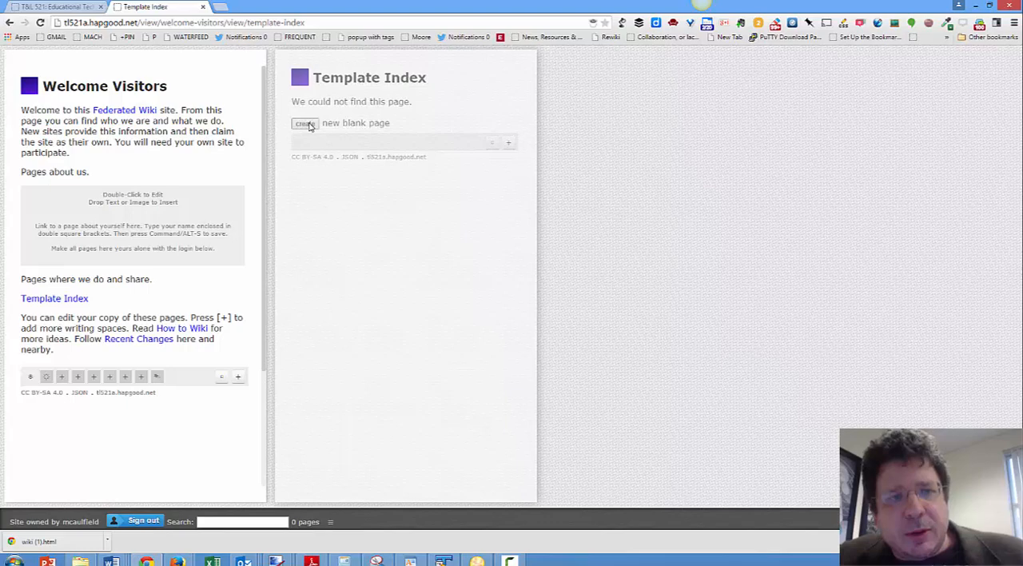
{"action": "left_click", "coordinate": [304, 121]}
{"action": "type", "text": "[[Side Image La"}
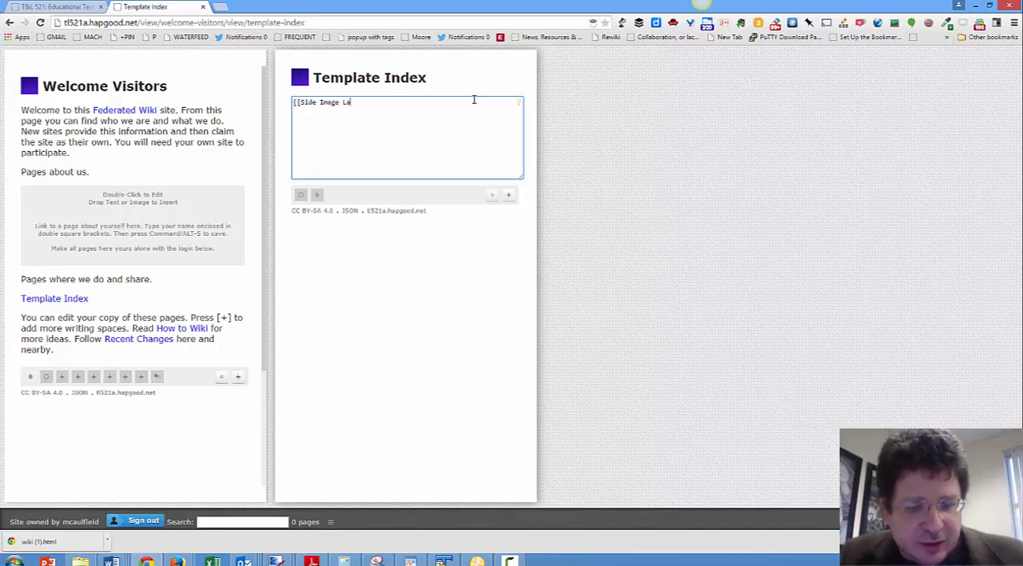
{"action": "type", "text": "yout"}
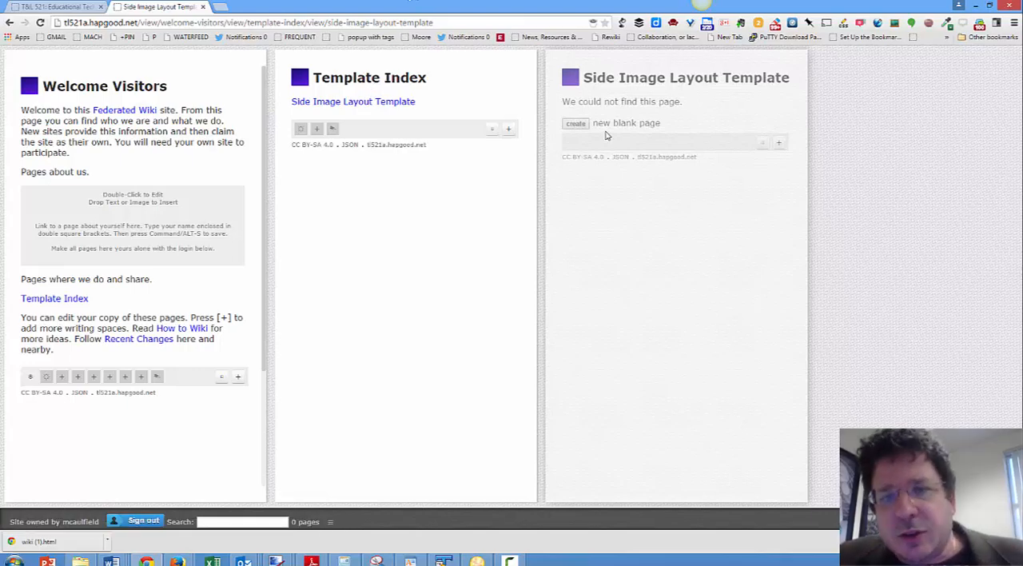
Create the template page with INSERT IMAGE HERE, ADD RELATED PAGES HERE AS LINKS and TEXT GOES HERE placeholders
{"action": "left_click", "coordinate": [575, 122]}
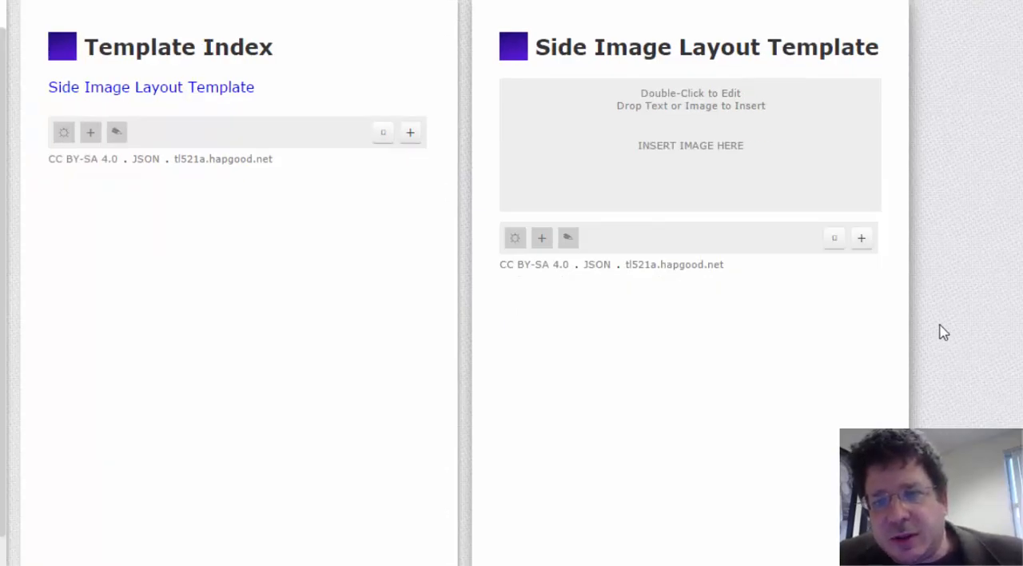
{"action": "type", "text": "TEXT GOES HERE AND BELOW"}
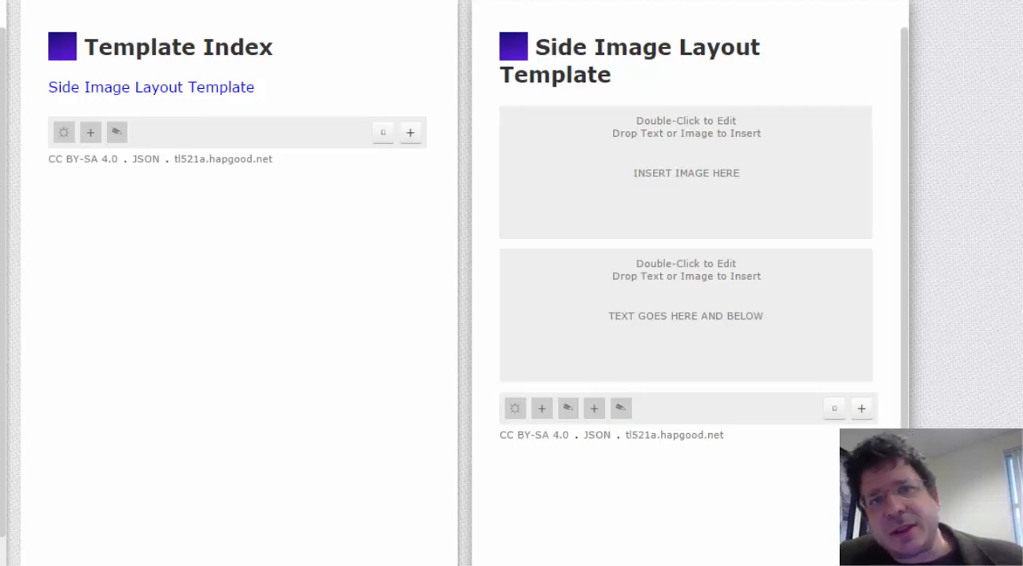
{"action": "type", "text": "AR"}
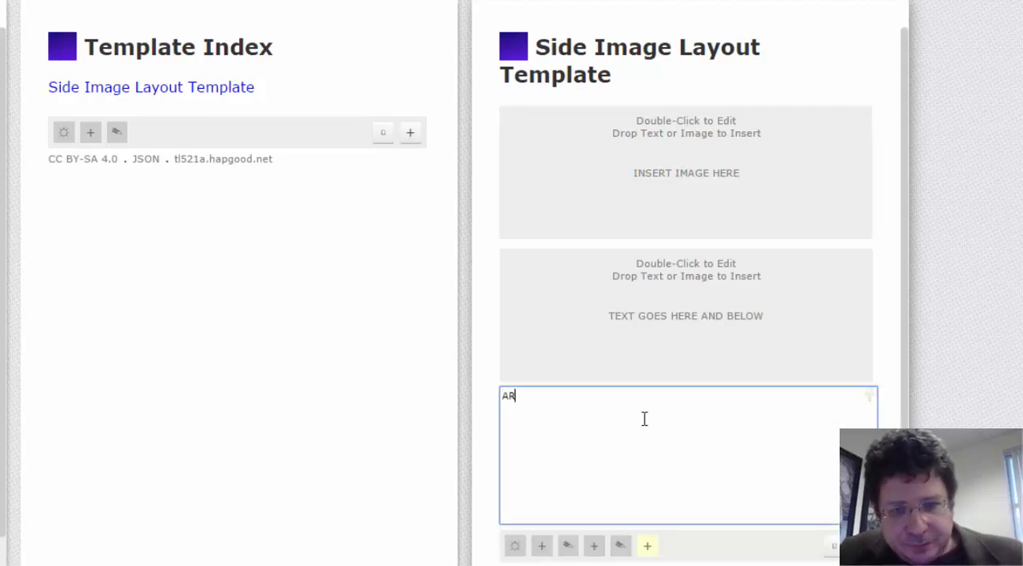
{"action": "type", "text": "DD"}
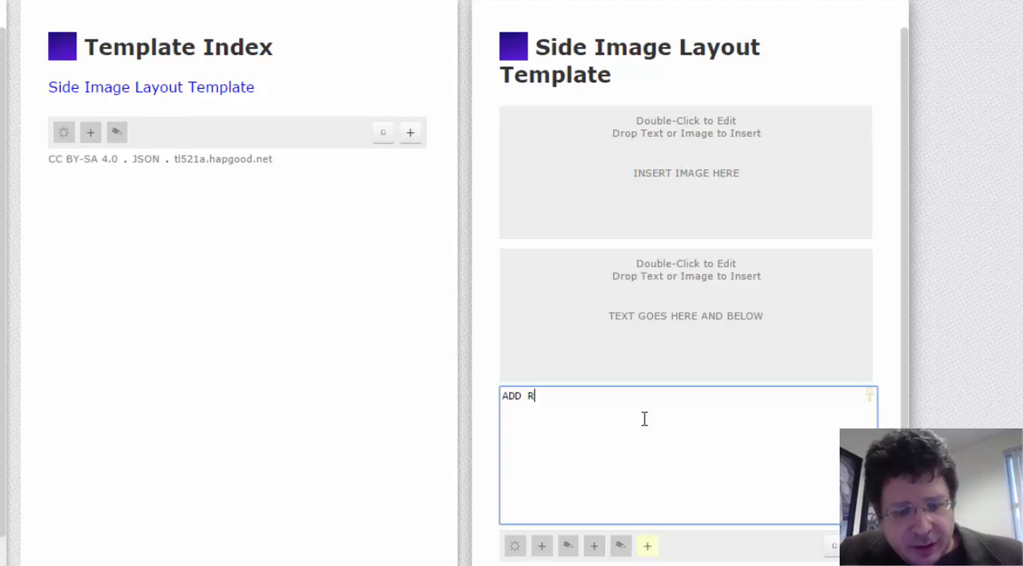
{"action": "type", "text": "ELATED PAGES HERE AS LINKS"}
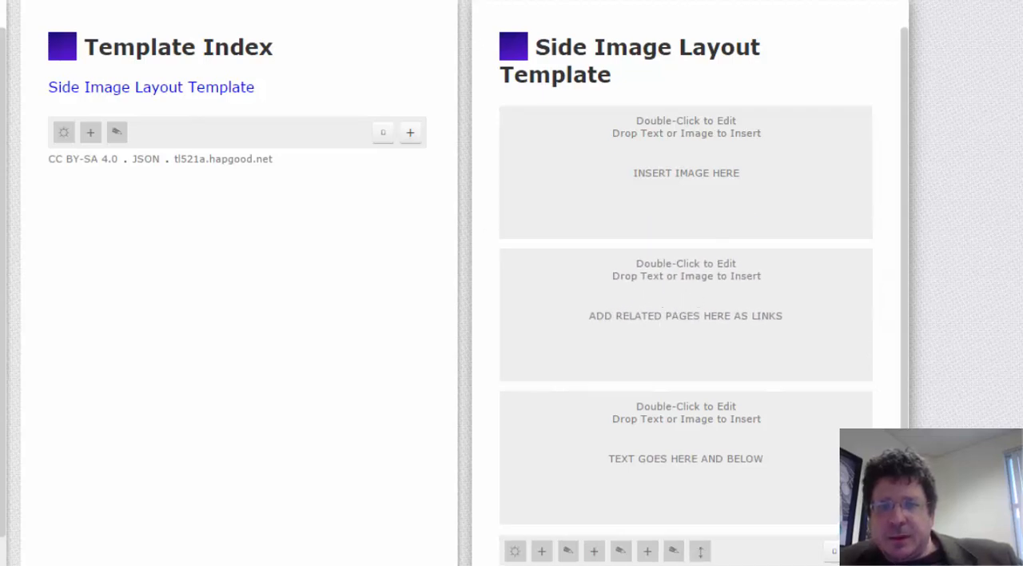
{"action": "mouse_move", "coordinate": [802, 259]}
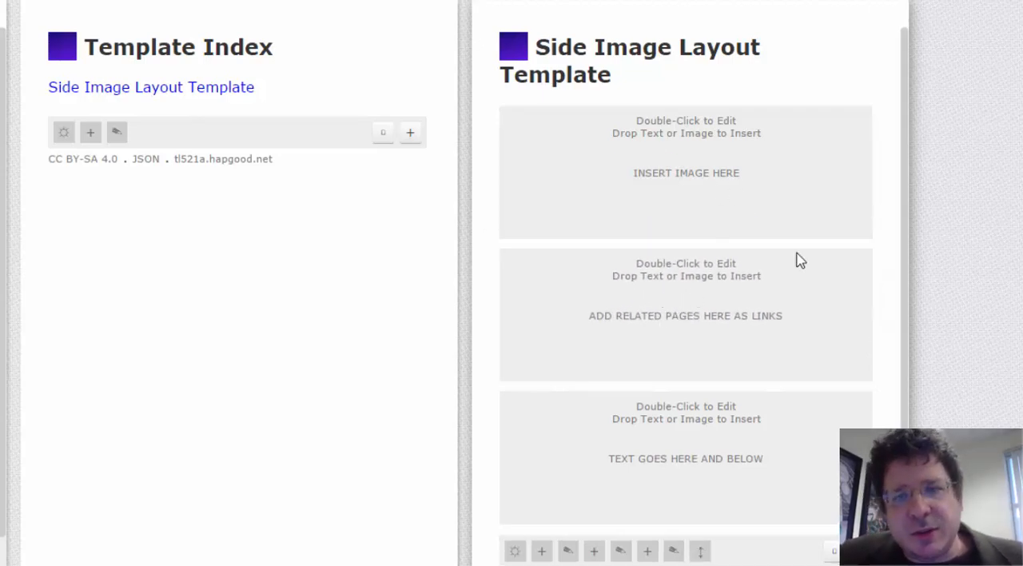
{"action": "mouse_move", "coordinate": [739, 334]}
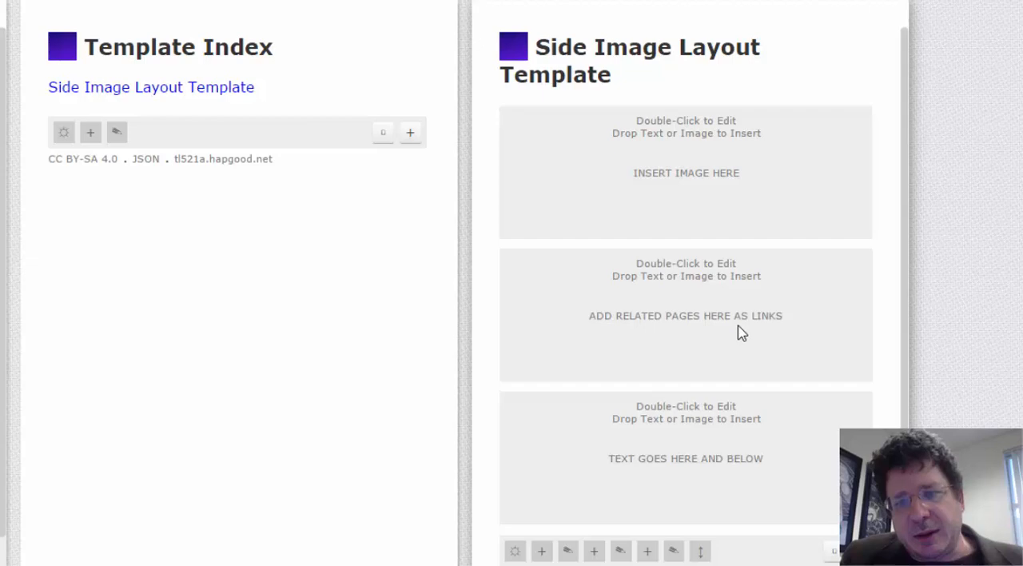
{"action": "mouse_move", "coordinate": [662, 541]}
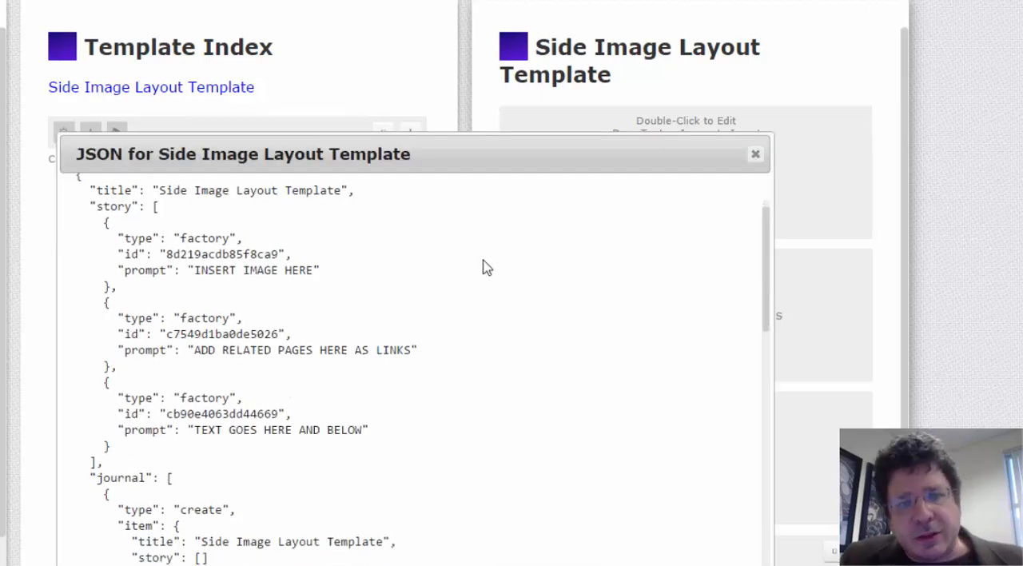
{"action": "mouse_move", "coordinate": [294, 375]}
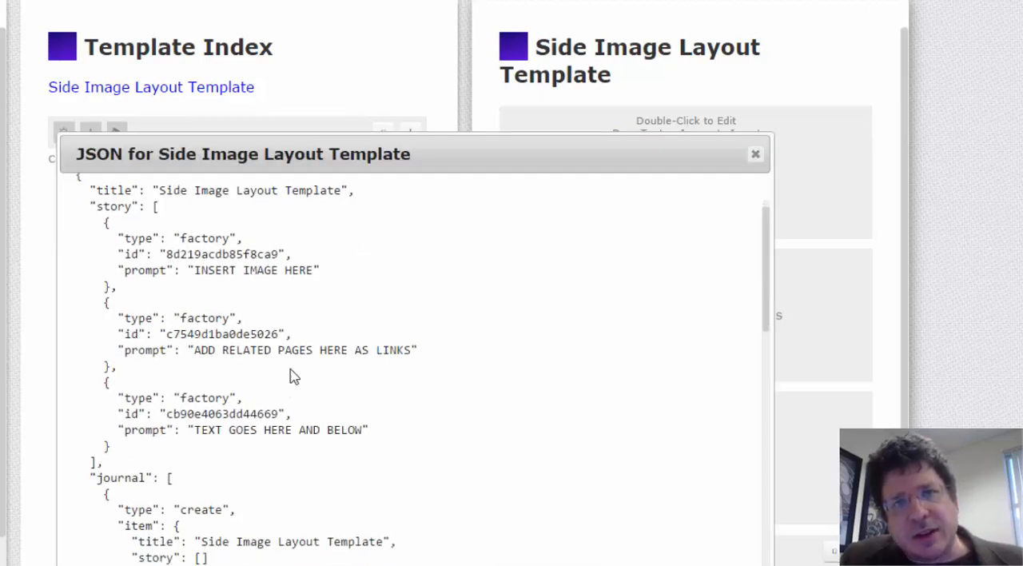
Add an [[About This Site]] link paragraph on Site Index and follow it
{"action": "left_click", "coordinate": [755, 153]}
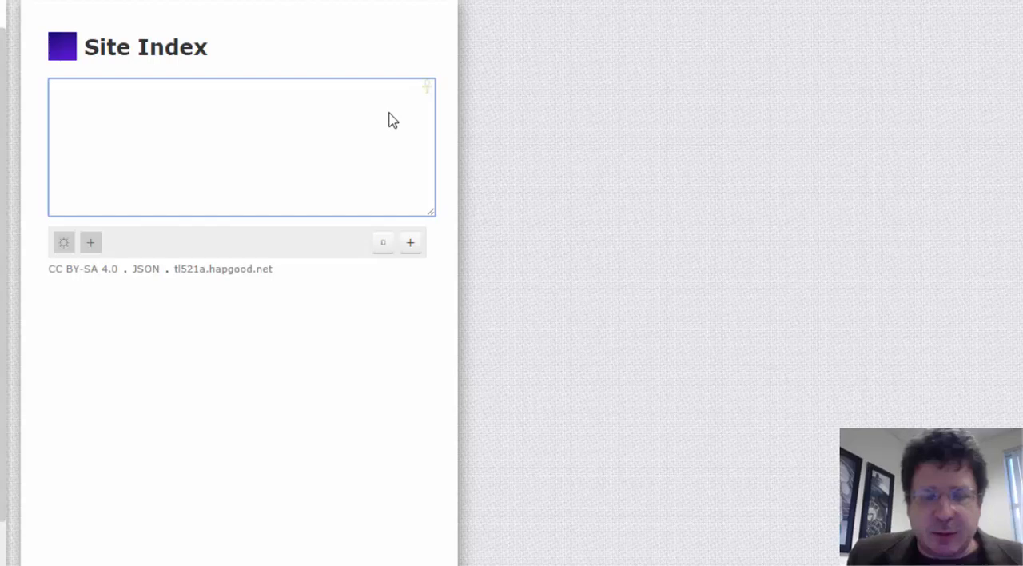
{"action": "type", "text": "[["}
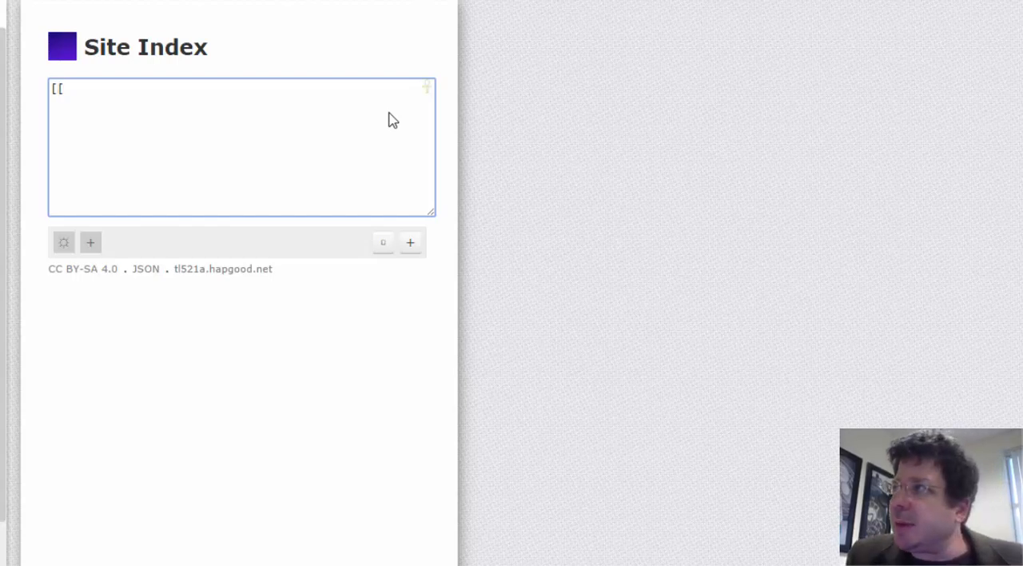
{"action": "type", "text": "A"}
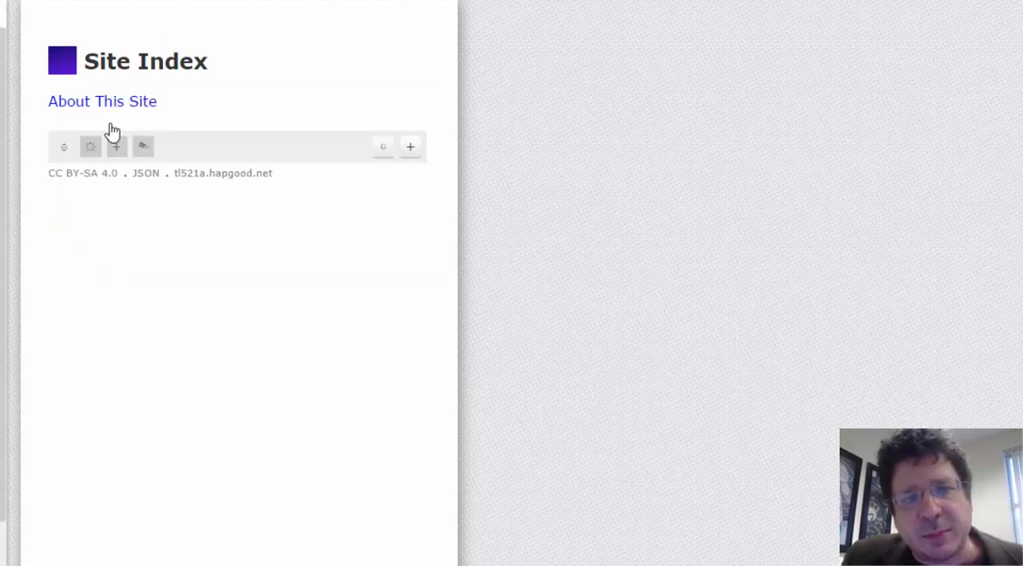
{"action": "left_click", "coordinate": [103, 102]}
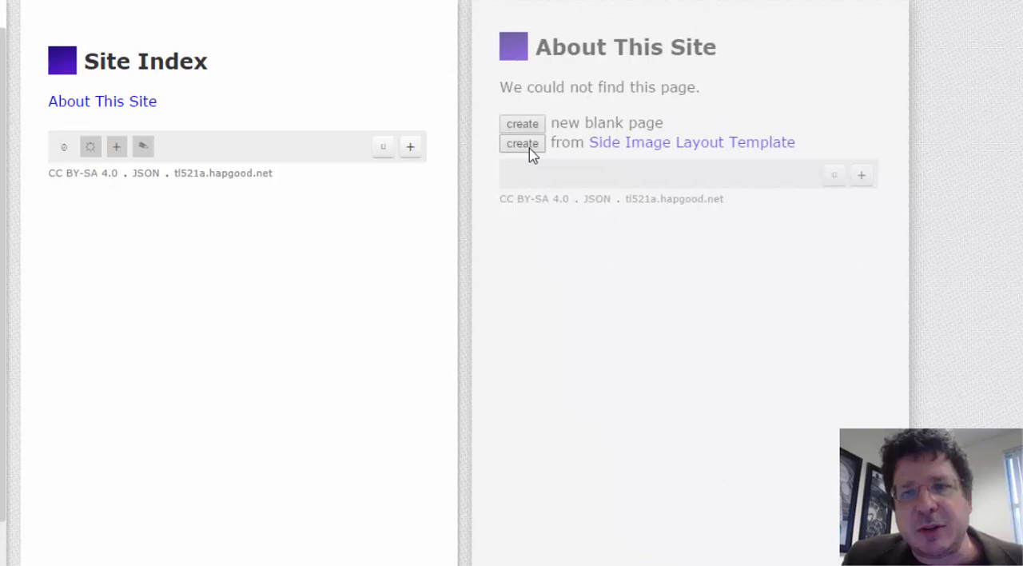
Create About This Site from the Side Image Layout Template and start a [[s link
{"action": "left_click", "coordinate": [521, 142]}
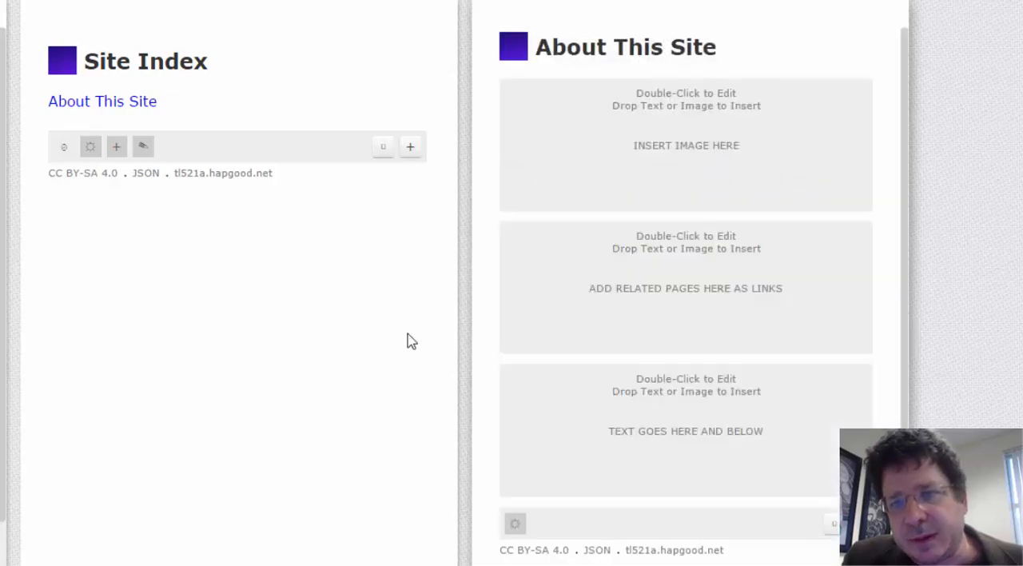
{"action": "mouse_move", "coordinate": [537, 429]}
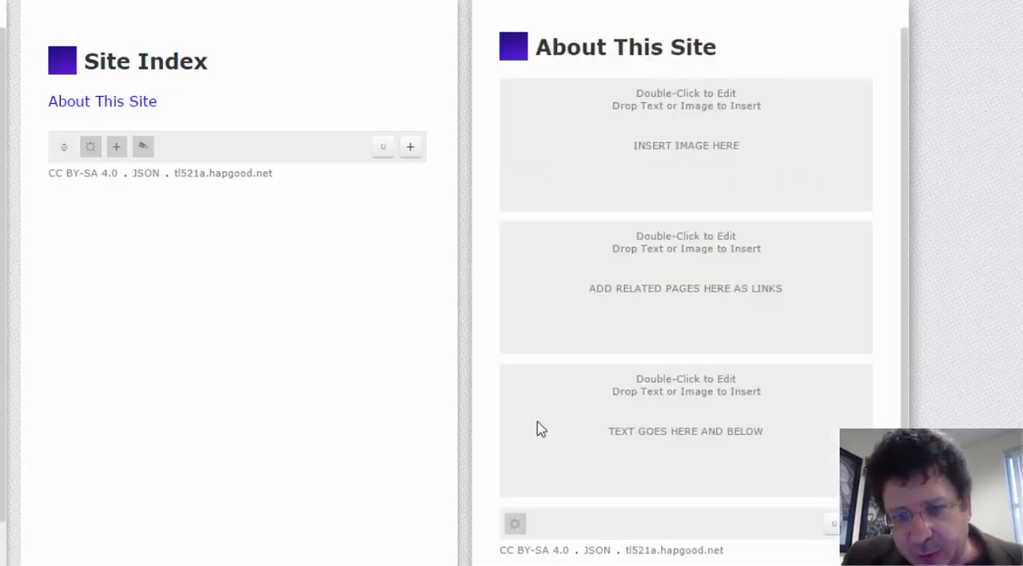
{"action": "type", "text": "[[s"}
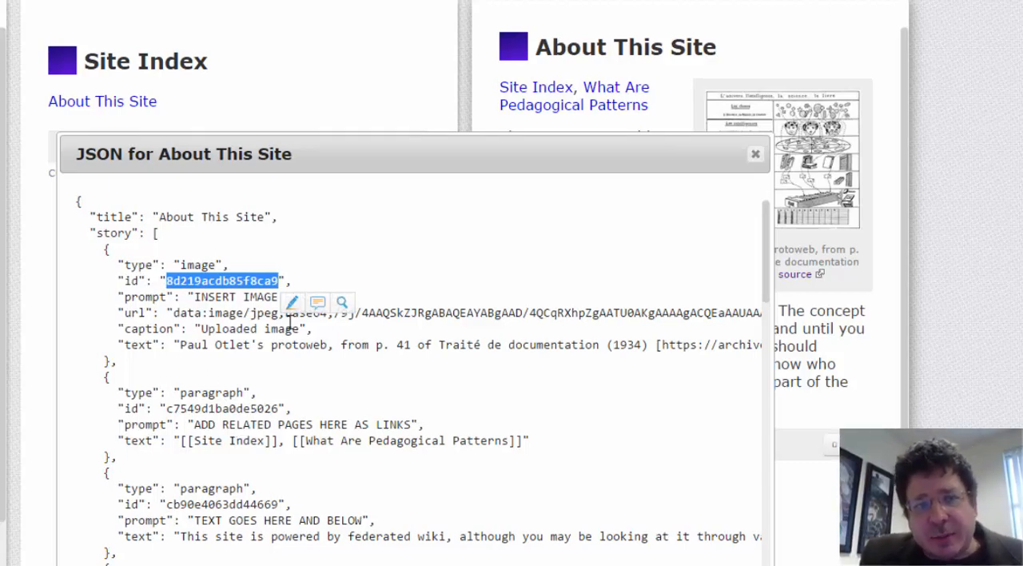
{"action": "mouse_move", "coordinate": [765, 280]}
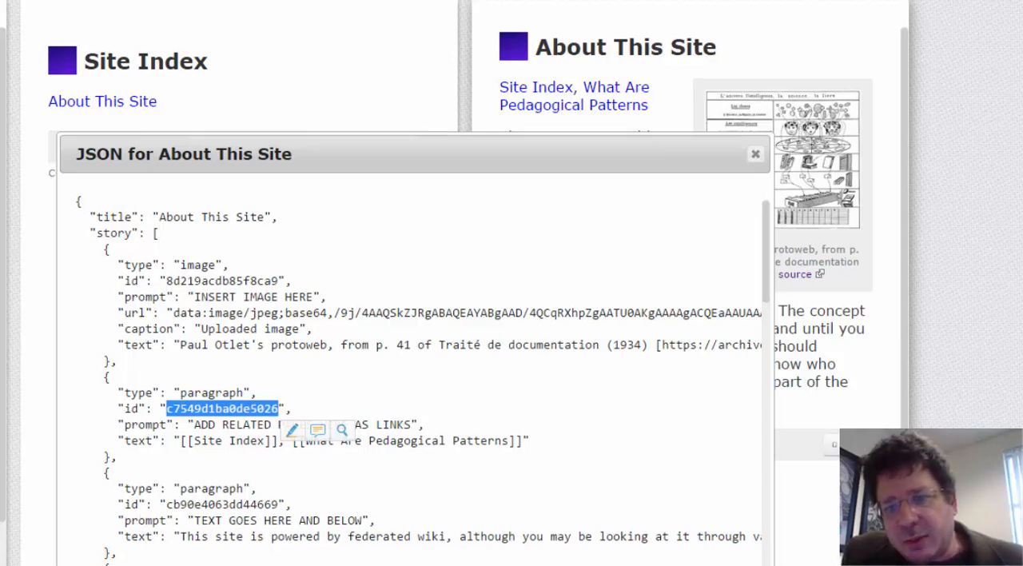
Copy the related-links item's id from the About This Site JSON
{"action": "key", "text": "ctrl+a"}
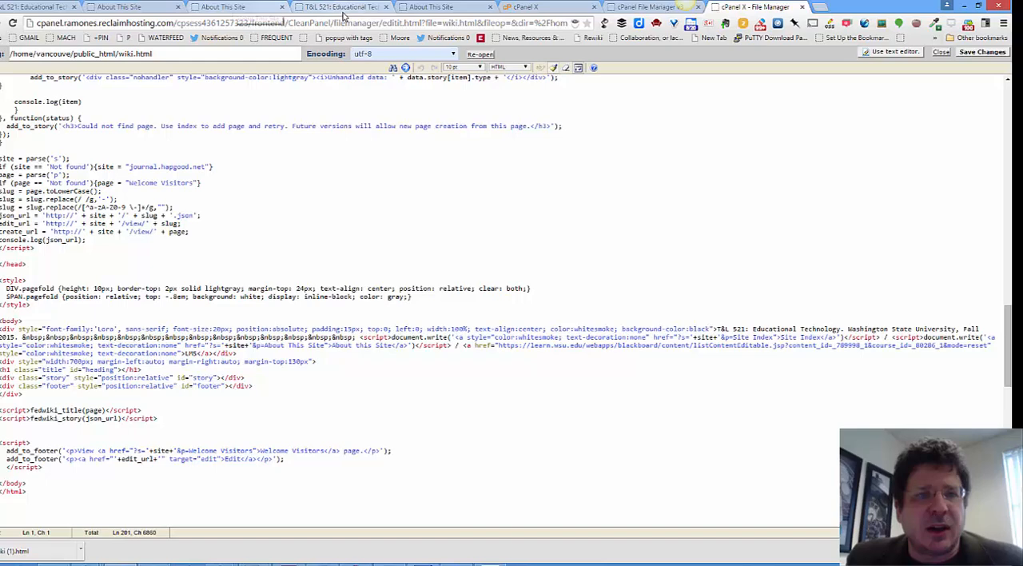
Switch to the browser tab showing About This Site rendered through wiki.html
{"action": "left_click", "coordinate": [339, 7]}
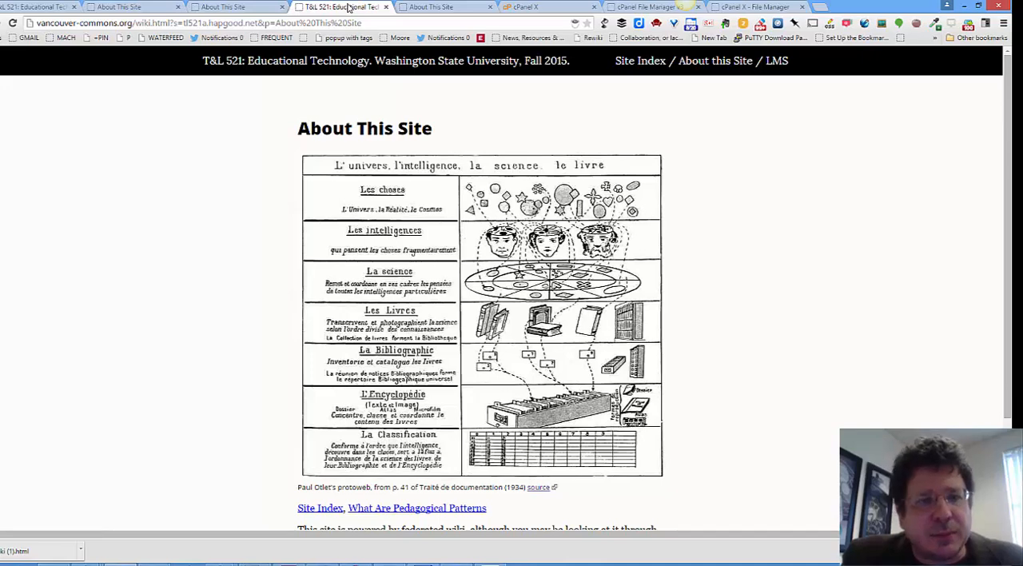
Follow the Site Index related link under the image and bring the page up for editing
{"action": "scroll", "scroll_direction": "down", "scroll_amount": 3}
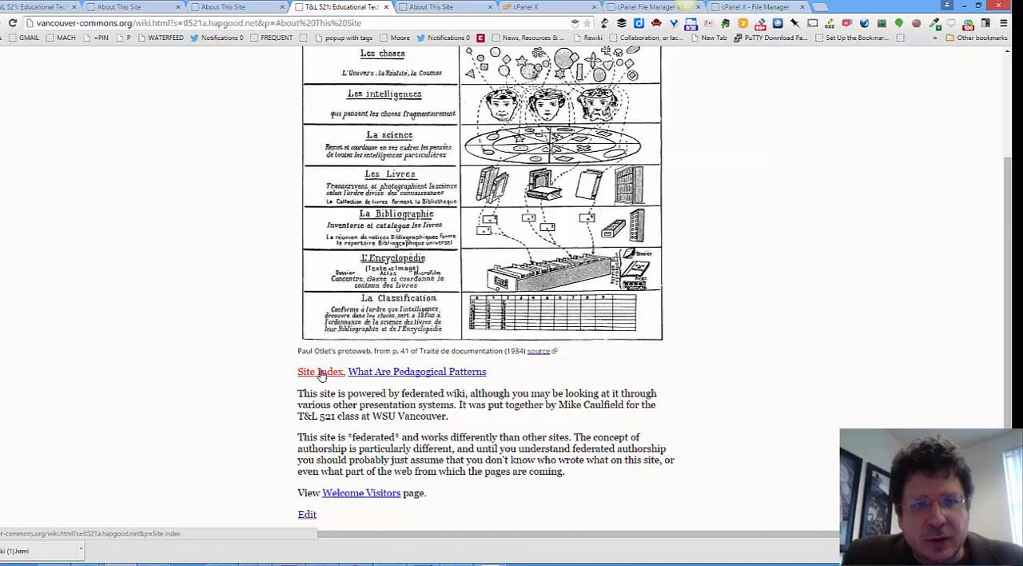
{"action": "left_click", "coordinate": [320, 371]}
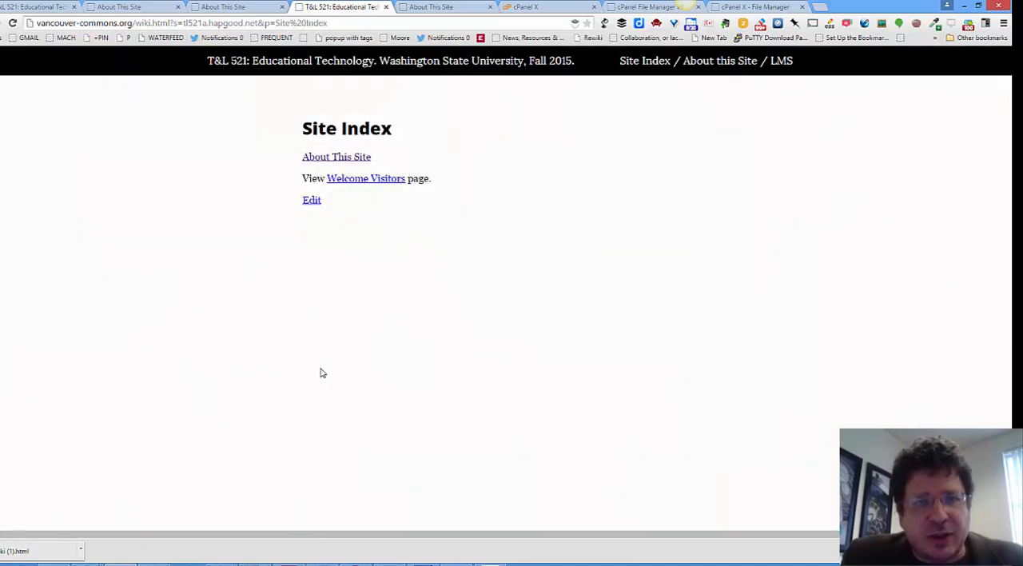
{"action": "mouse_move", "coordinate": [294, 217]}
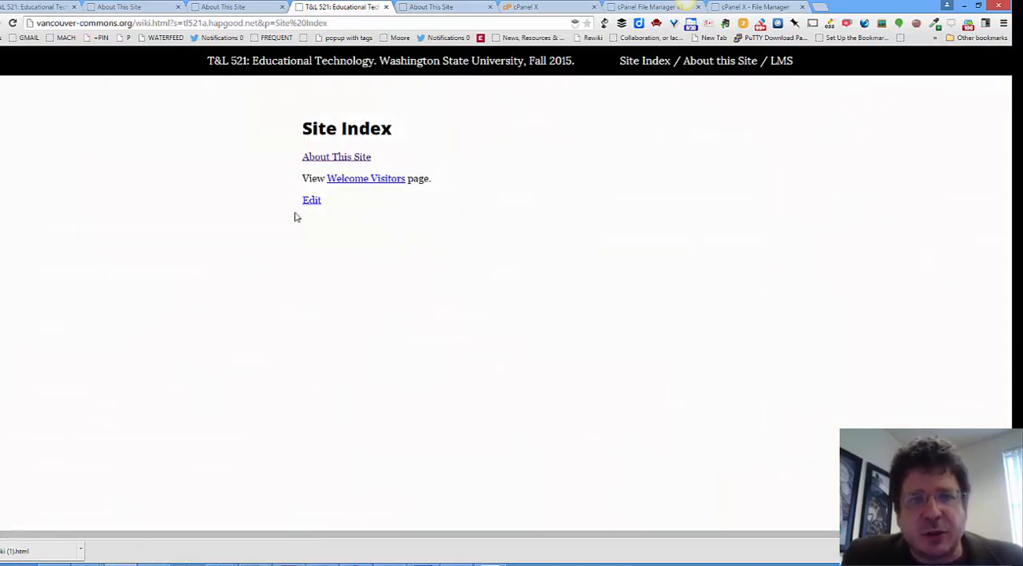
{"action": "left_click", "coordinate": [335, 156]}
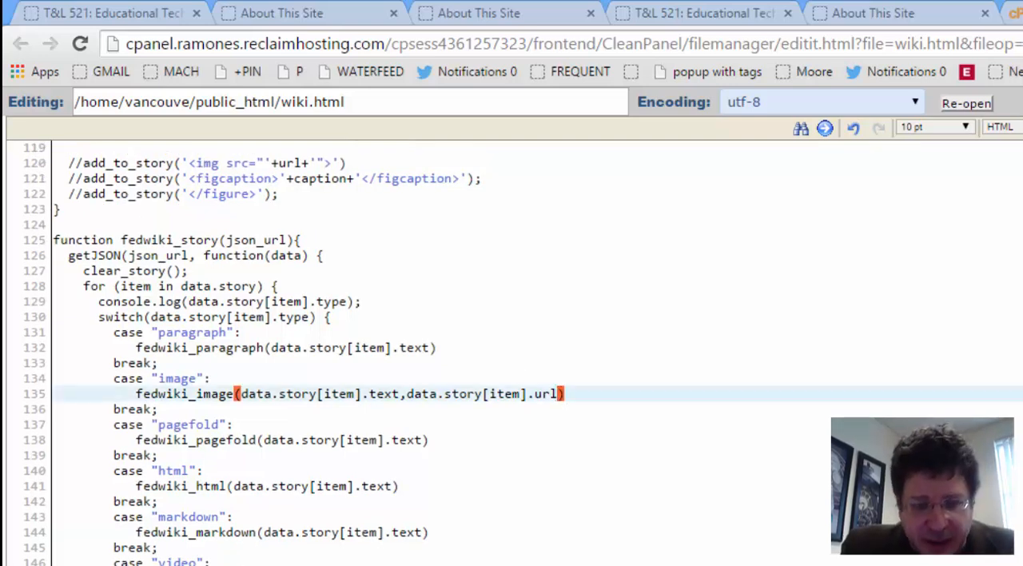
Pass data.story[item].id as a third argument to fedwiki_image in the image case
{"action": "type", "text": ","}
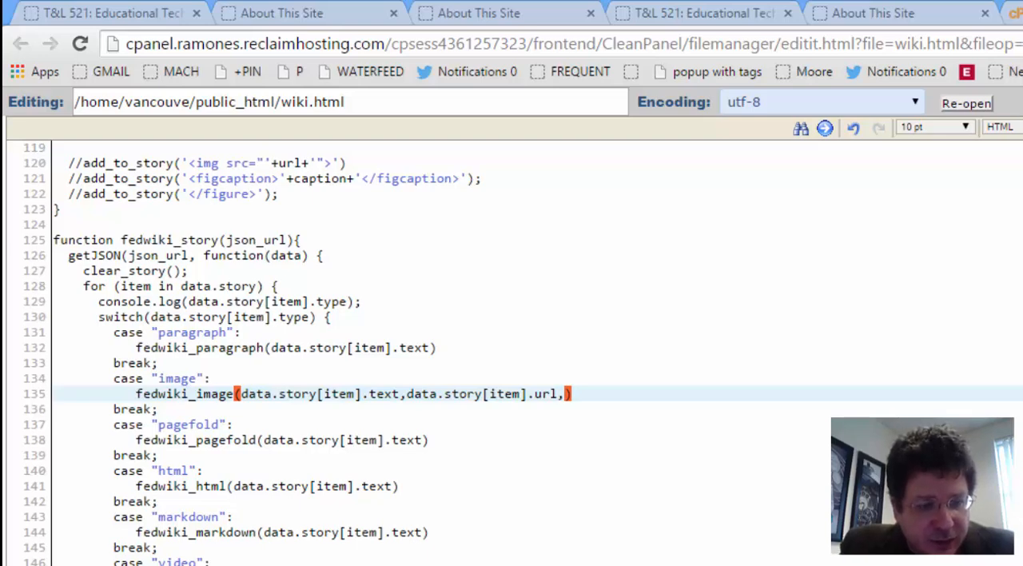
{"action": "type", "text": "data.story[item].id"}
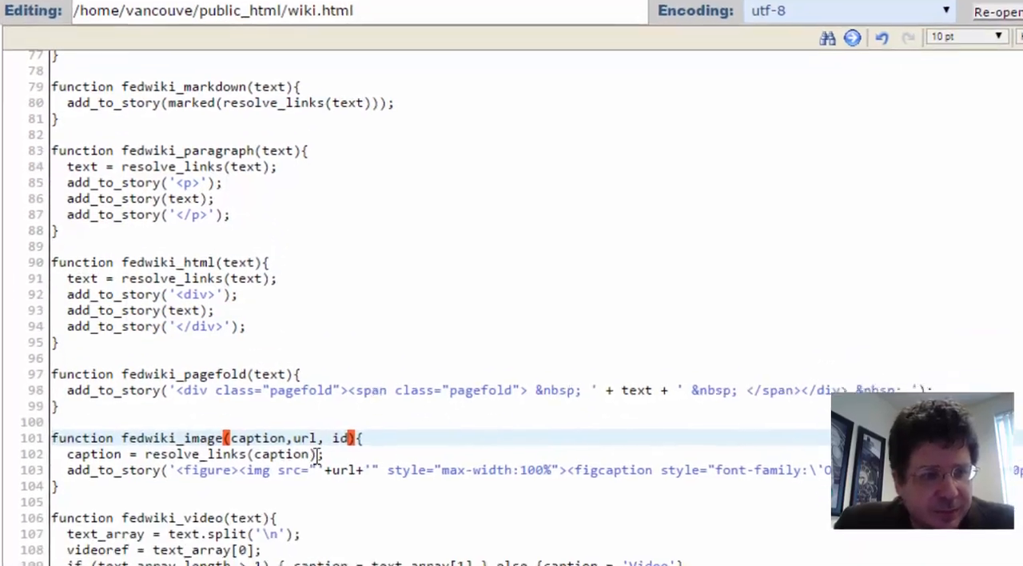
{"action": "scroll", "scroll_direction": "down", "scroll_amount": 3}
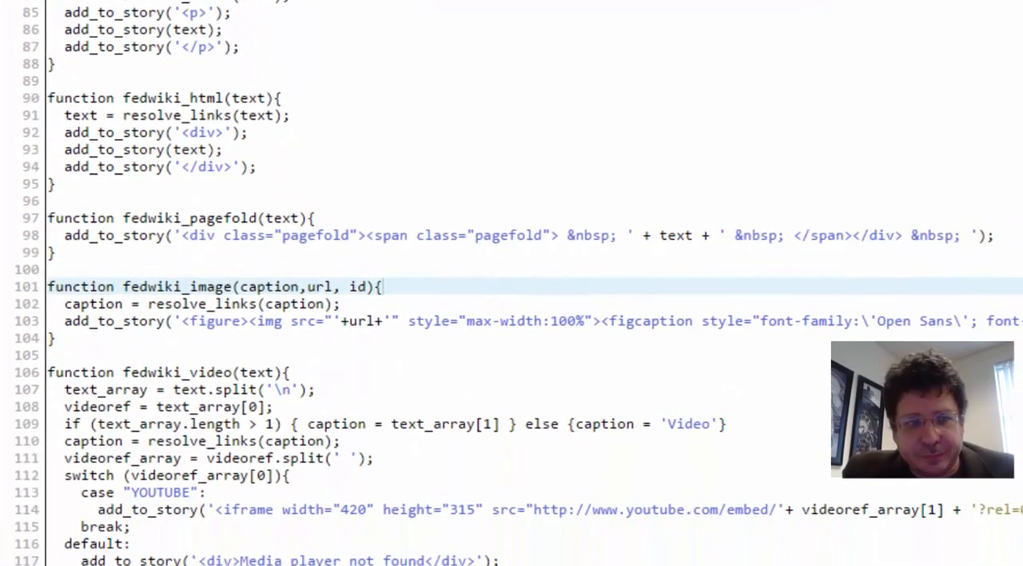
Rename the second story div's class on line 185 to sideimage
{"action": "scroll", "scroll_direction": "down", "scroll_amount": 3}
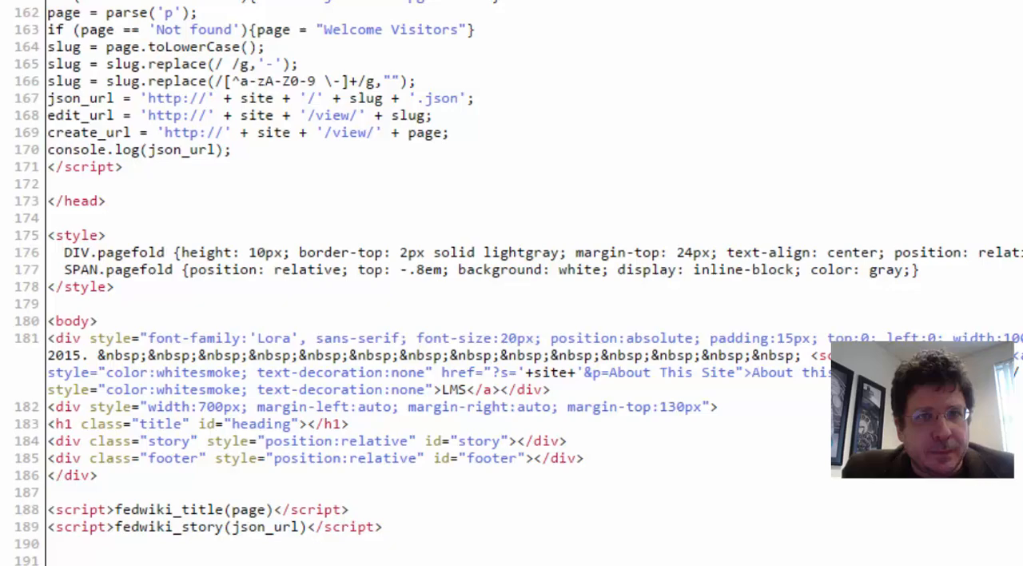
{"action": "scroll", "scroll_direction": "down", "scroll_amount": 3}
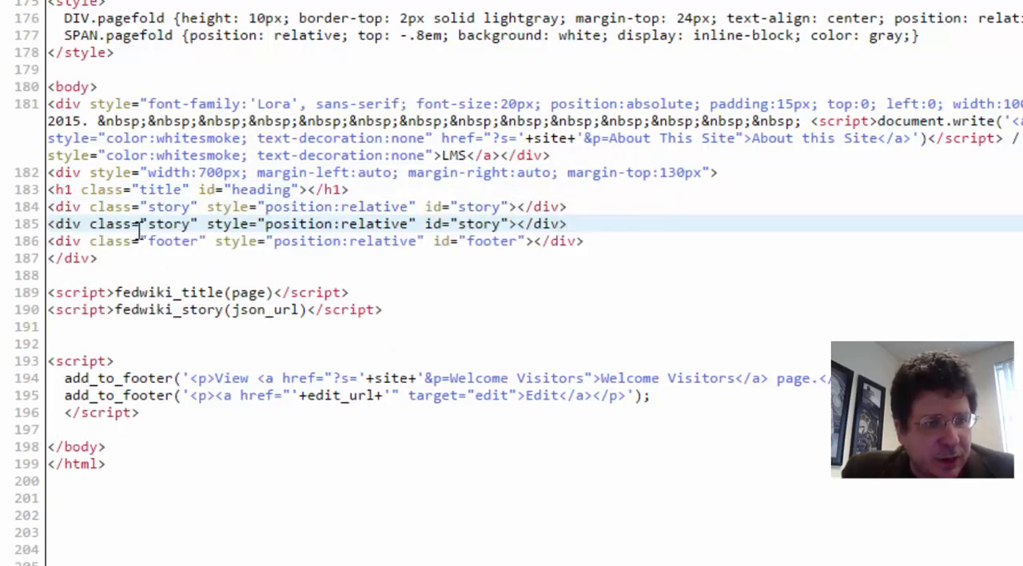
{"action": "double_click", "coordinate": [170, 223]}
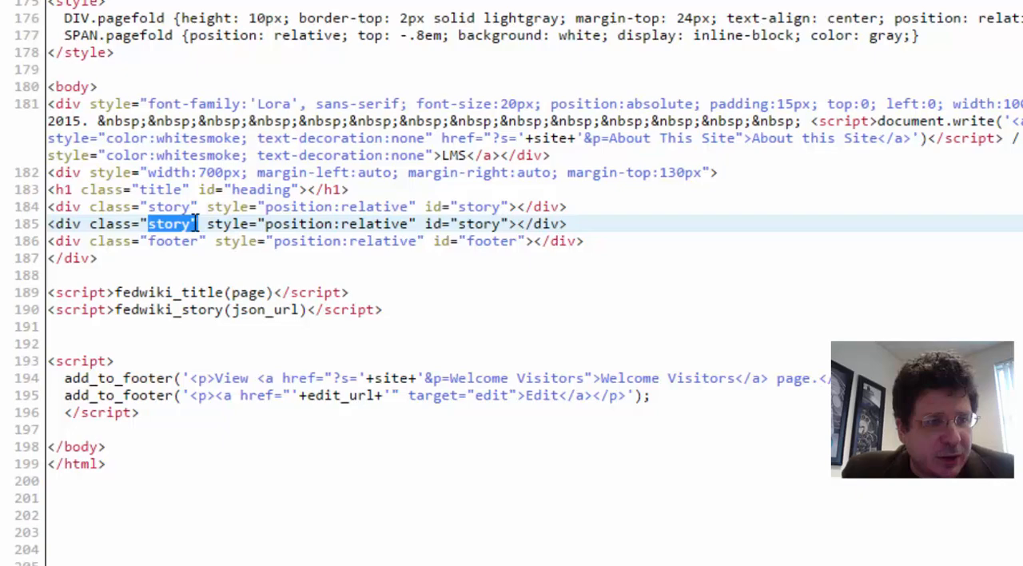
{"action": "type", "text": "sideimage"}
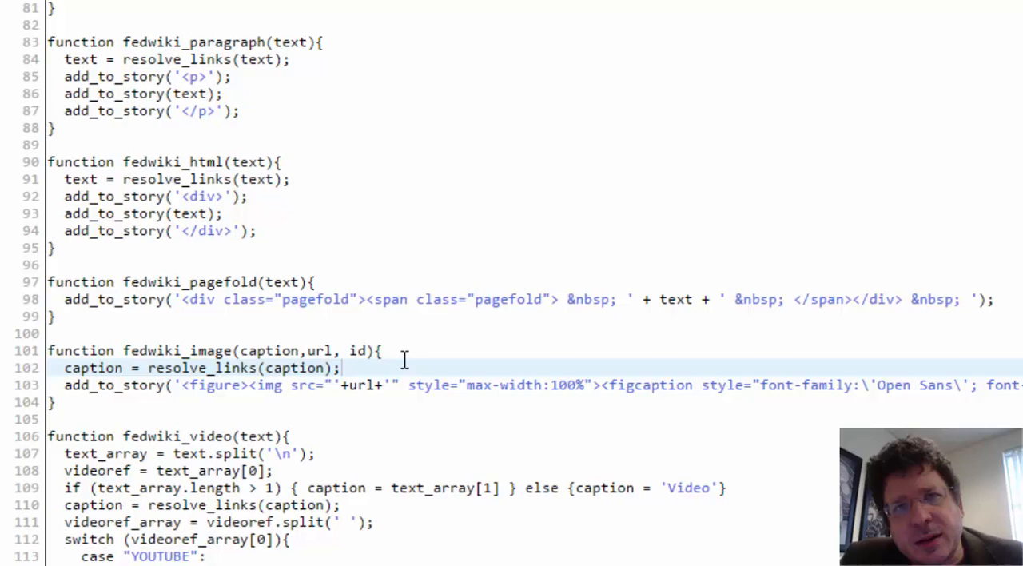
{"action": "mouse_move", "coordinate": [179, 386]}
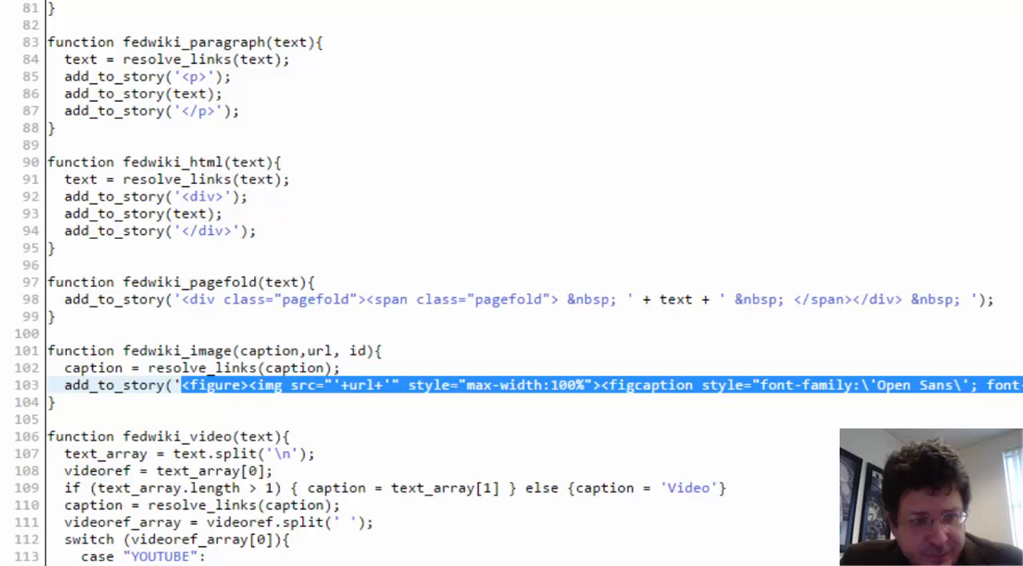
Cut the figure markup out of add_to_story into a new newHtml variable
{"action": "key", "text": "Delete"}
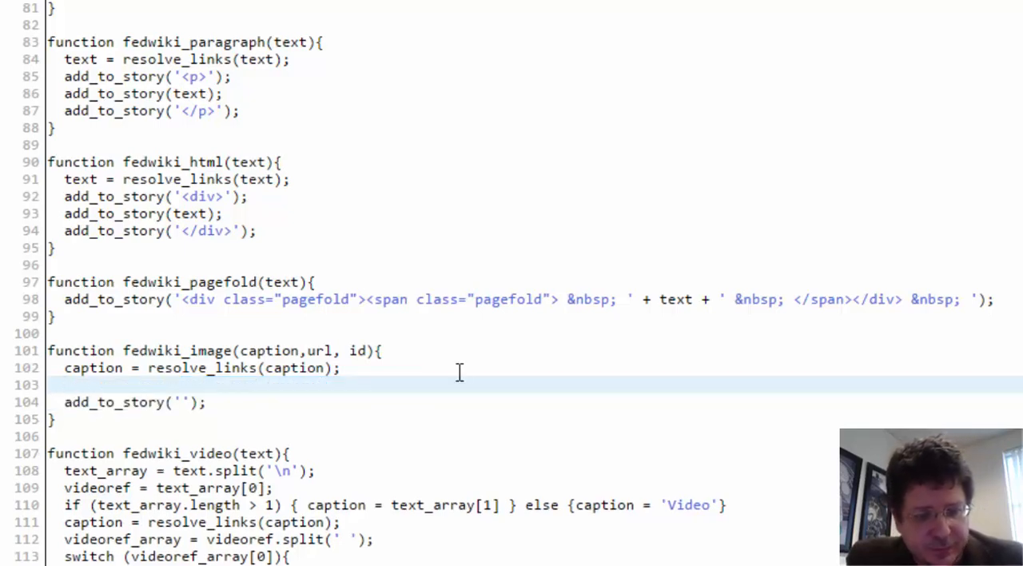
{"action": "type", "text": "n"}
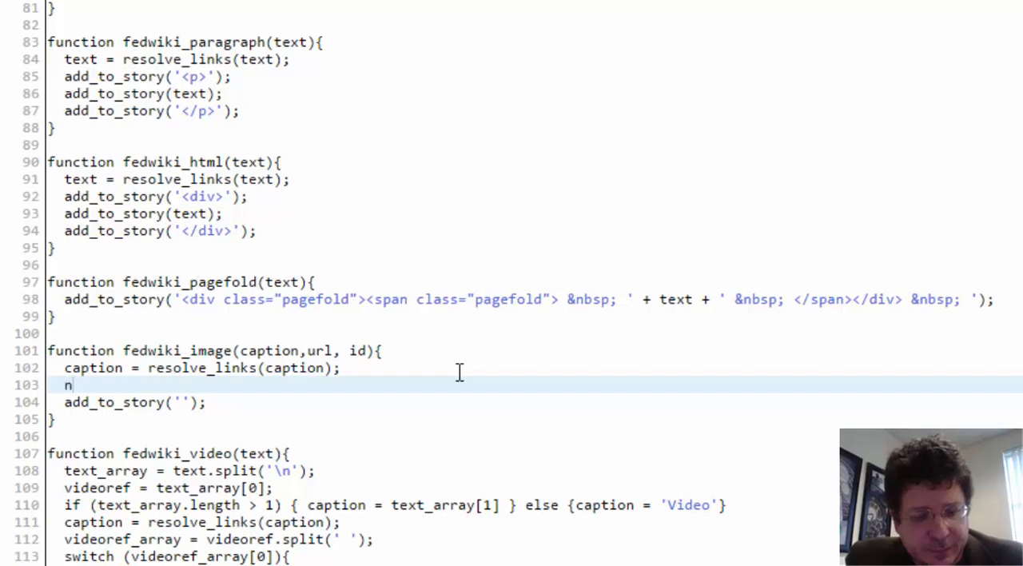
{"action": "type", "text": "ew_"}
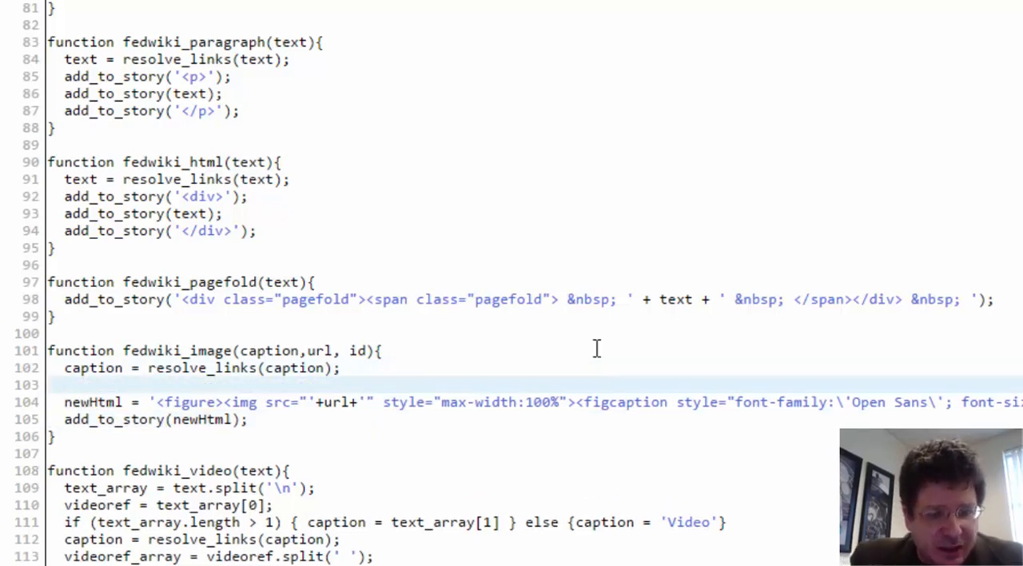
Begin an 'if (id==' check before adding newHtml to the story
{"action": "type", "text": "if"}
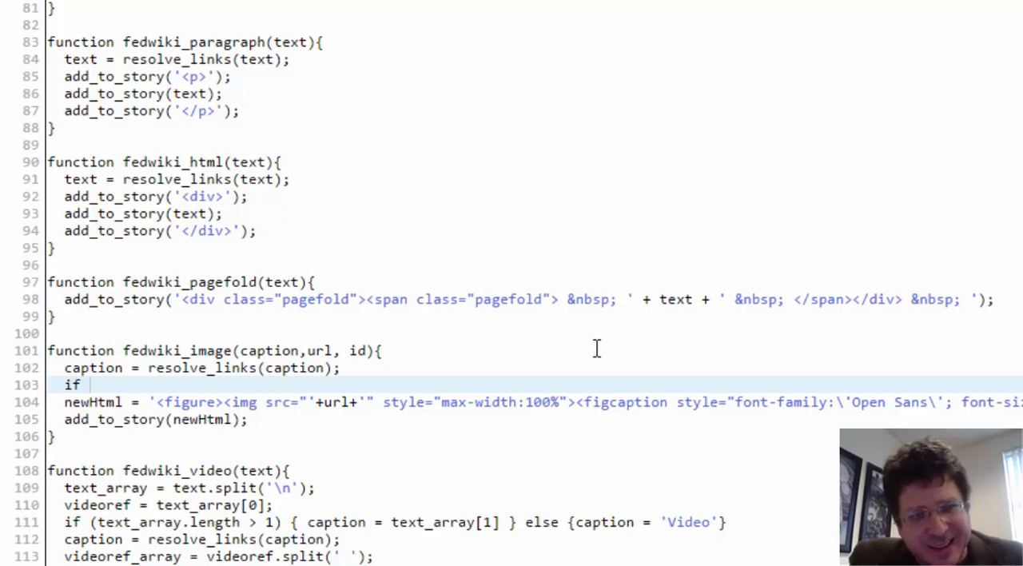
{"action": "type", "text": "("}
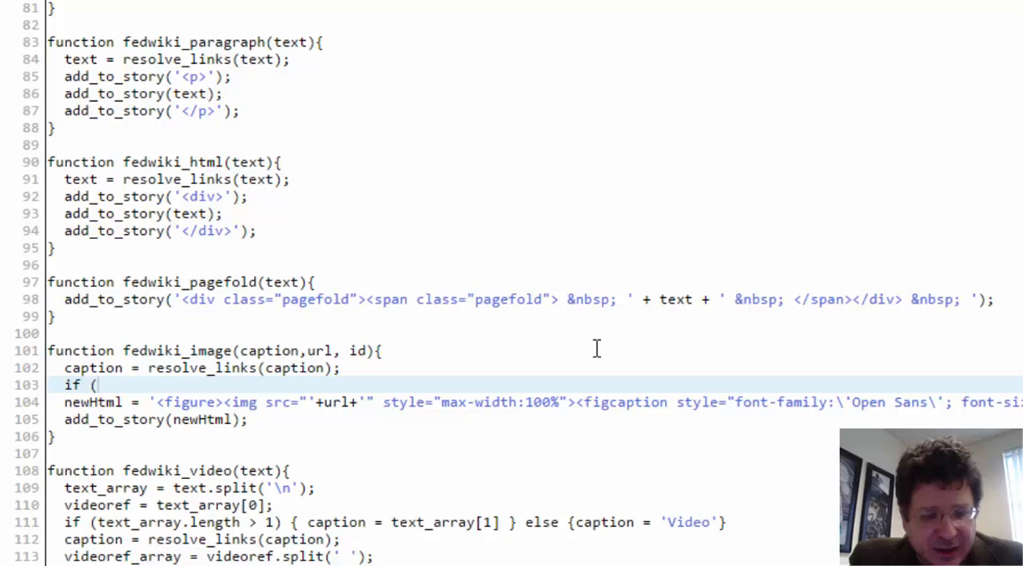
{"action": "type", "text": "i"}
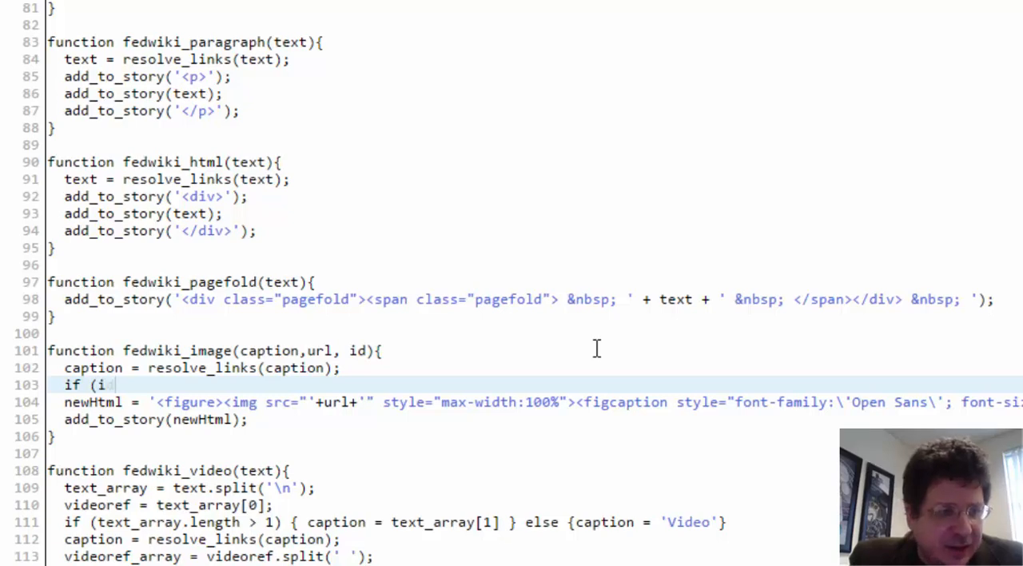
{"action": "type", "text": "d"}
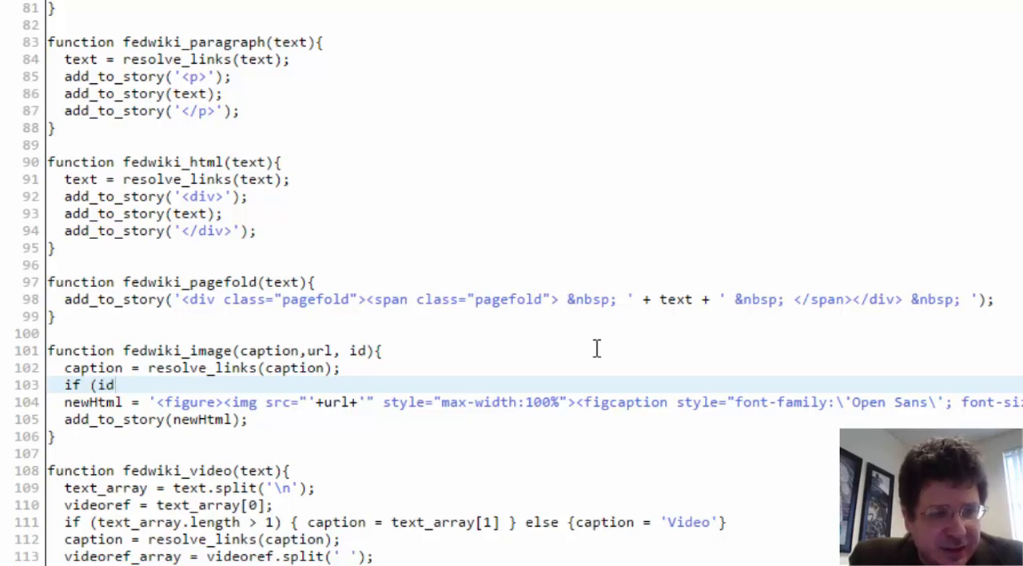
{"action": "type", "text": "="}
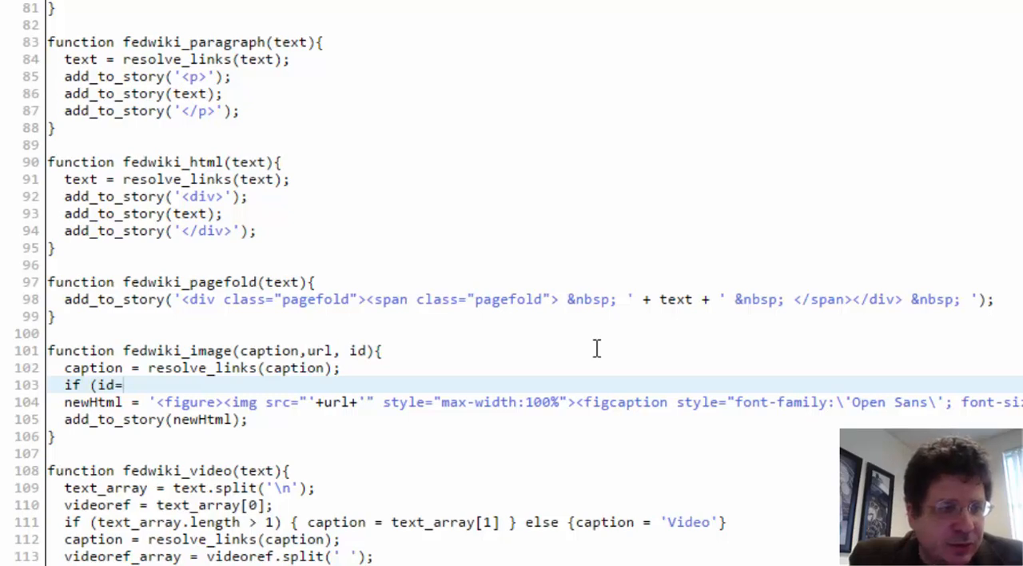
{"action": "type", "text": "="}
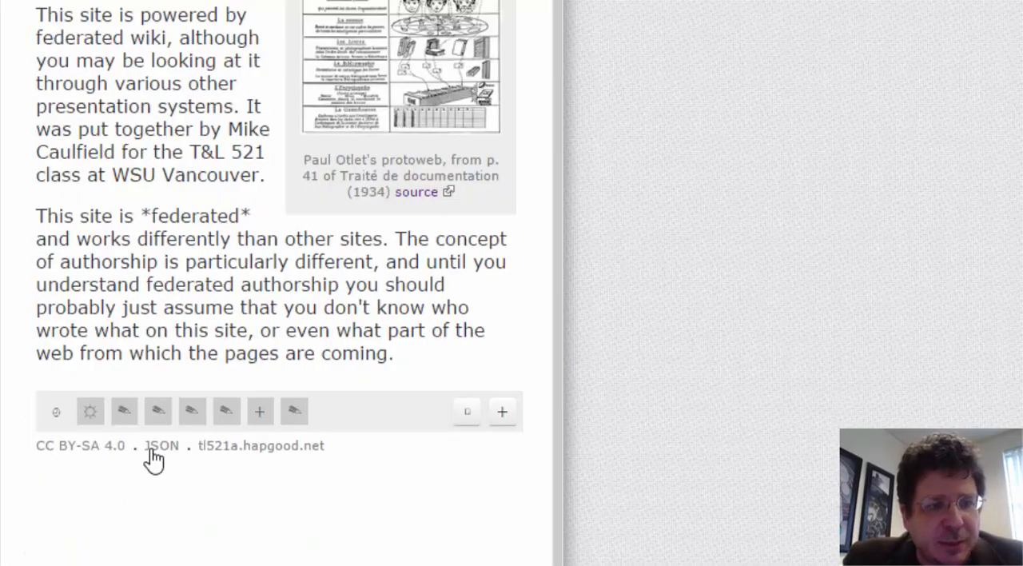
Paste the About This Site image id into the if condition and close it with braces and else
{"action": "left_click", "coordinate": [161, 445]}
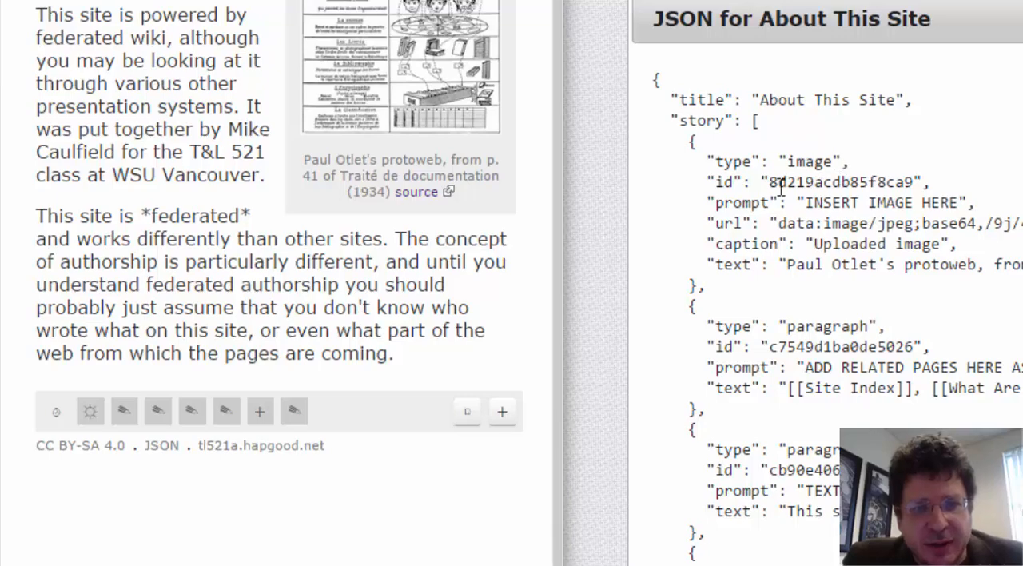
{"action": "double_click", "coordinate": [839, 182]}
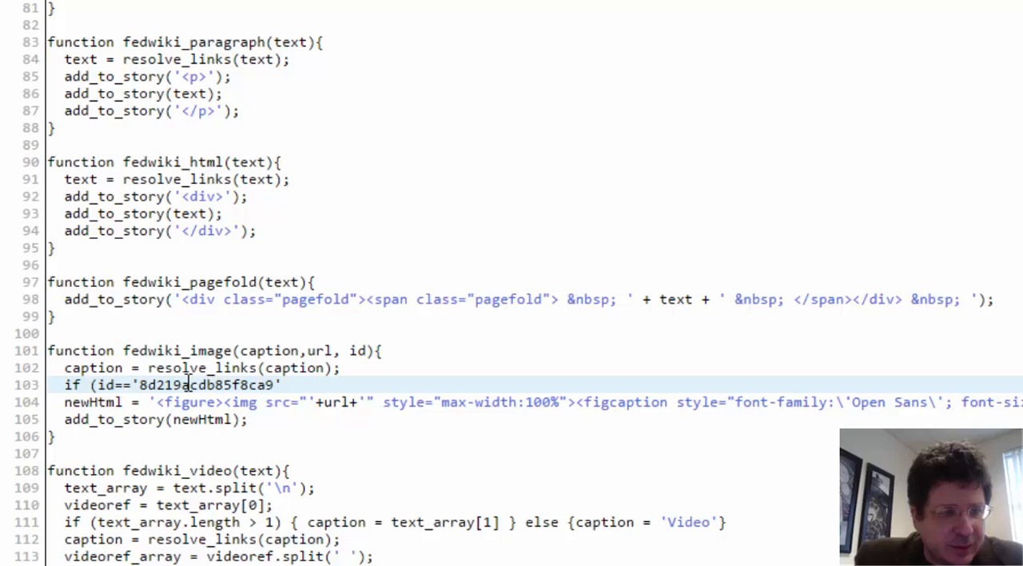
{"action": "type", "text": "){"}
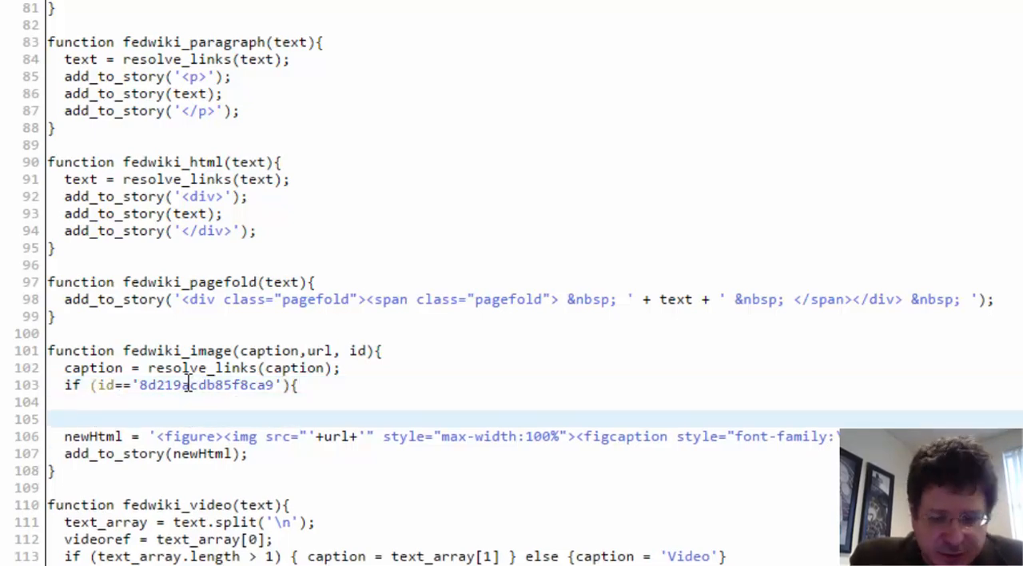
{"action": "type", "text": "}"}
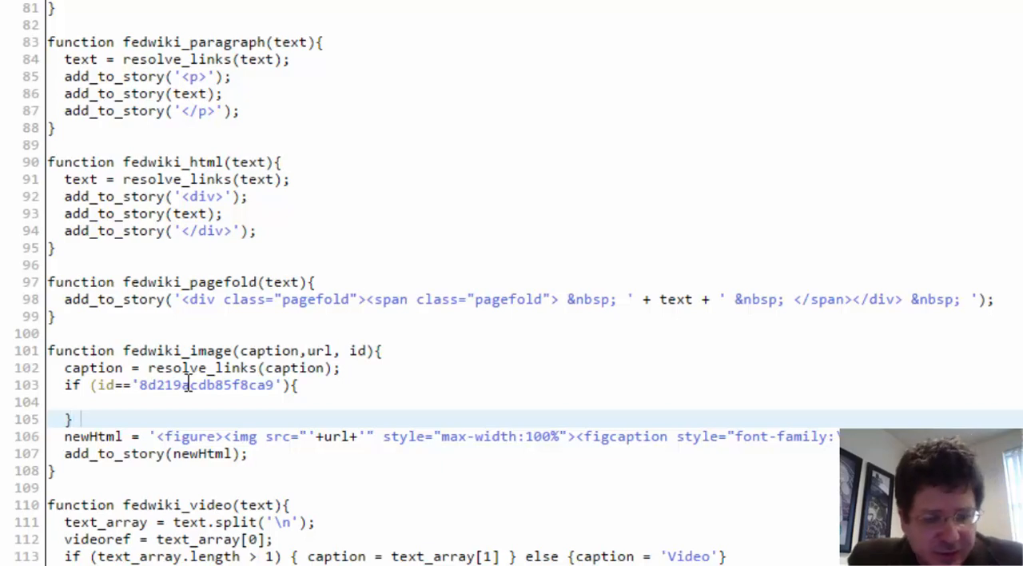
{"action": "type", "text": "else"}
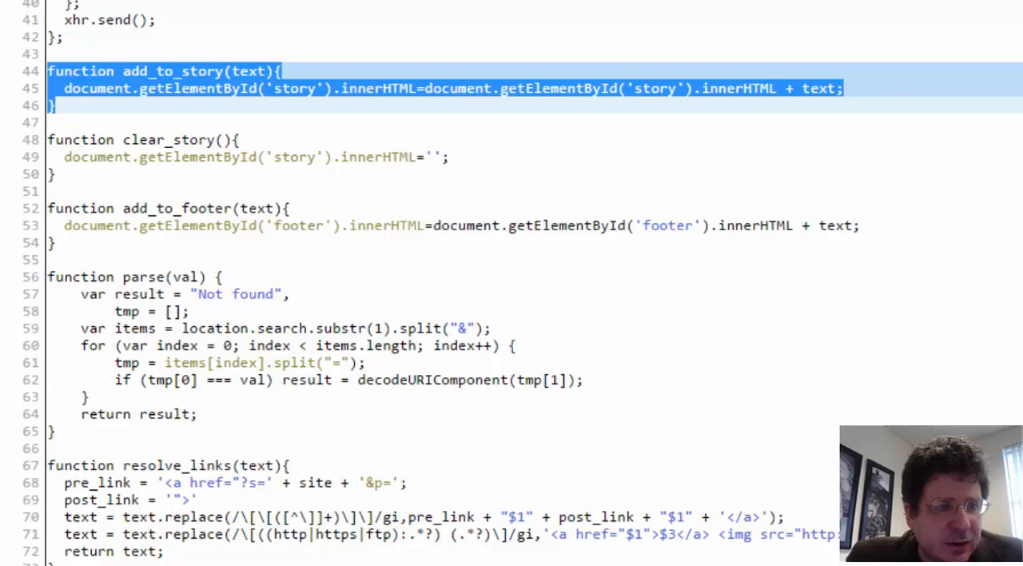
Add an add_to_sideimage function, copied from add_to_story, targeting the 'sideimage' element
{"action": "key", "text": "Delete"}
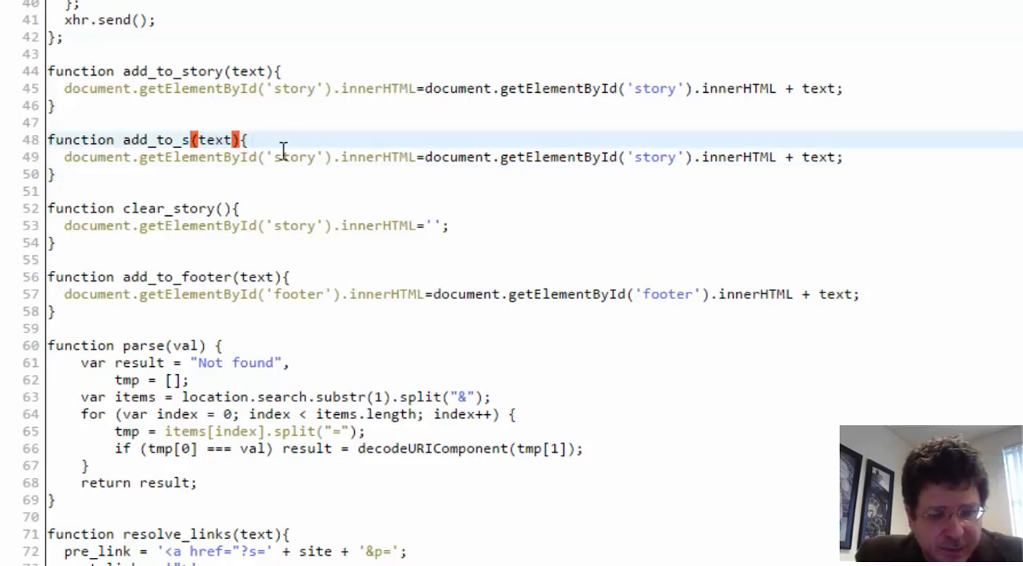
{"action": "type", "text": "ide"}
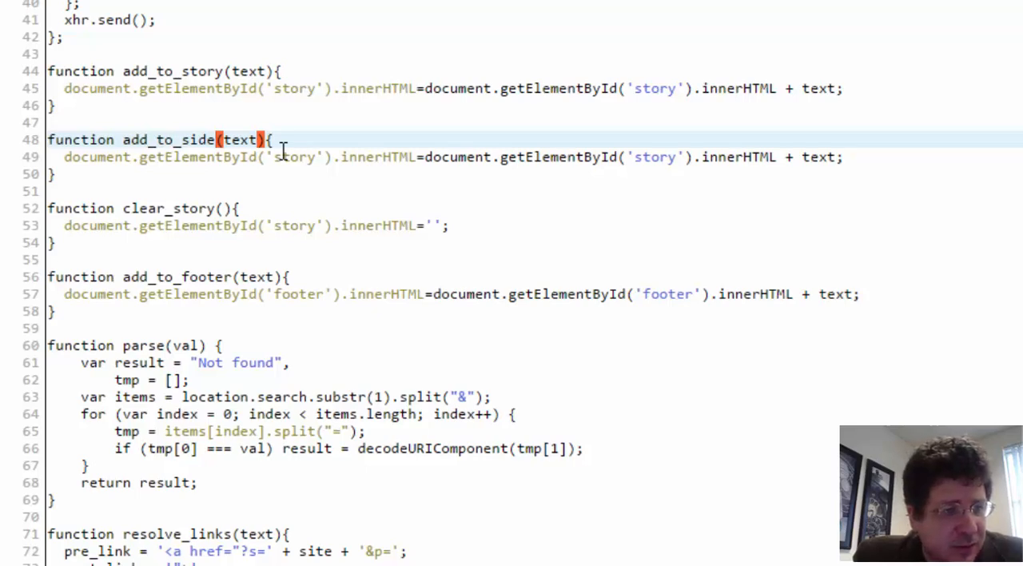
{"action": "type", "text": "image"}
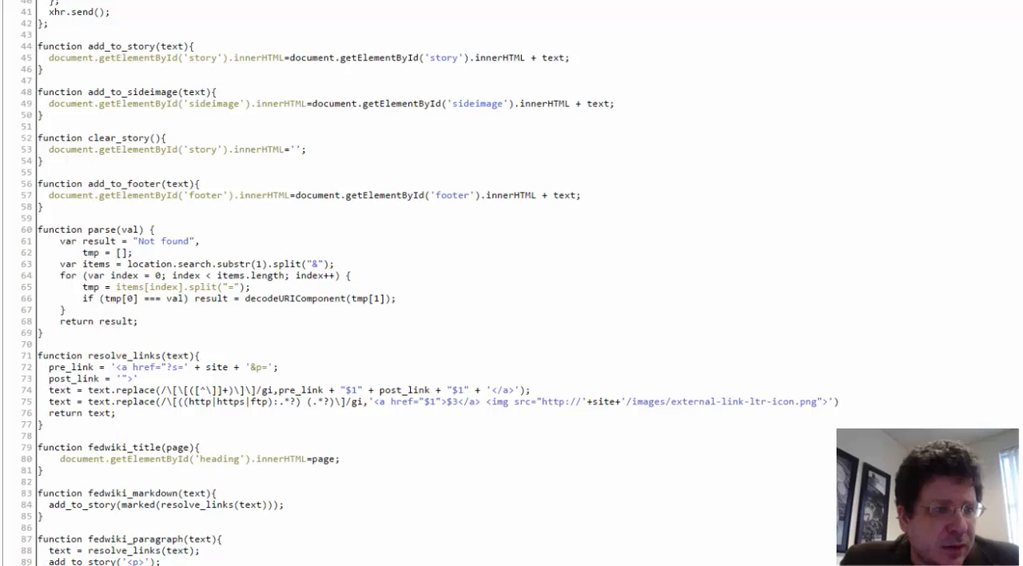
Restructure the image function so its else branch calls add_to_story(newHtml)
{"action": "scroll", "scroll_direction": "down", "scroll_amount": 3}
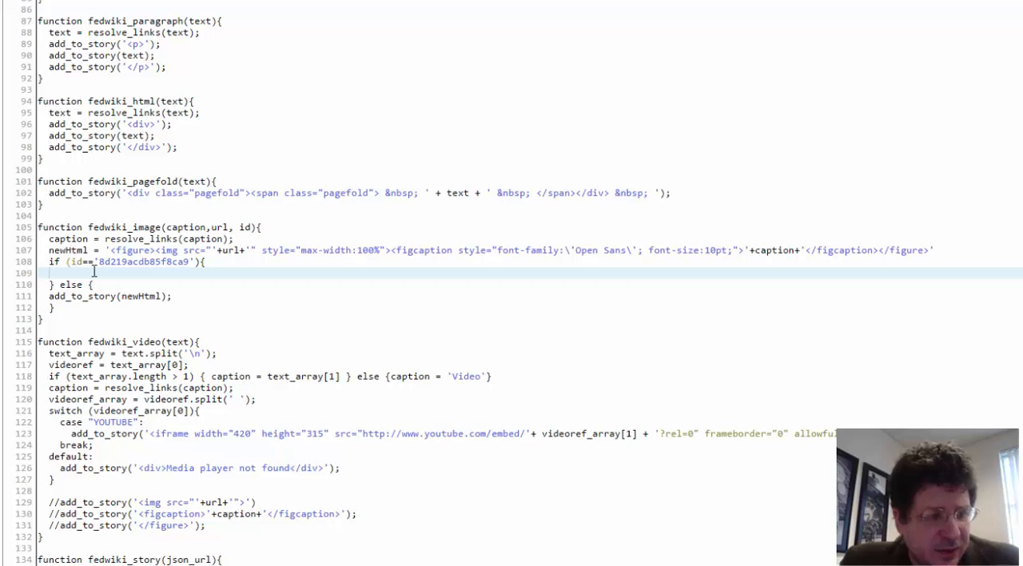
{"action": "type", "text": "add_to_story(newHtml)"}
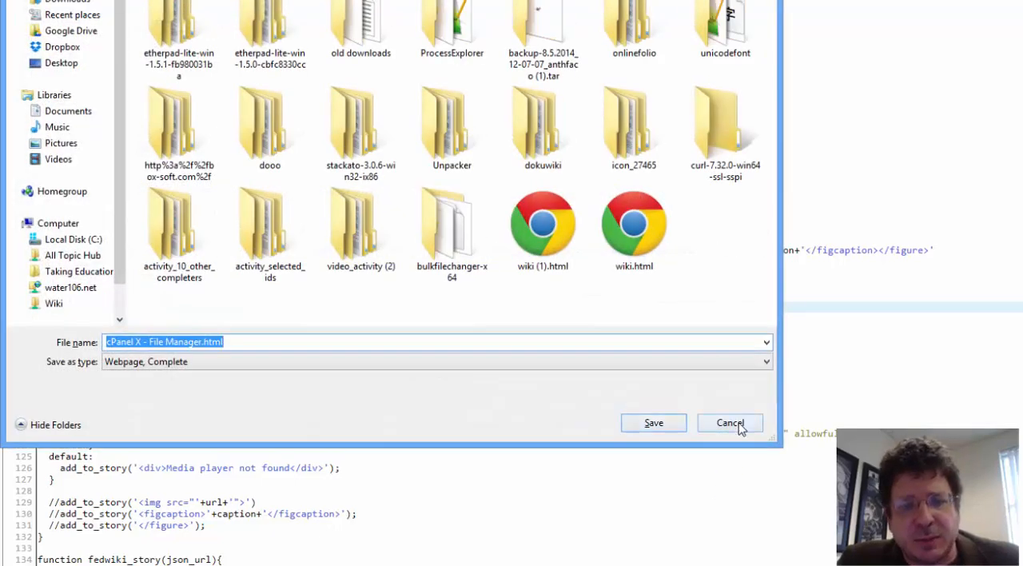
Cancel the Save As dialog so the About This Site page can be reloaded
{"action": "left_click", "coordinate": [729, 422]}
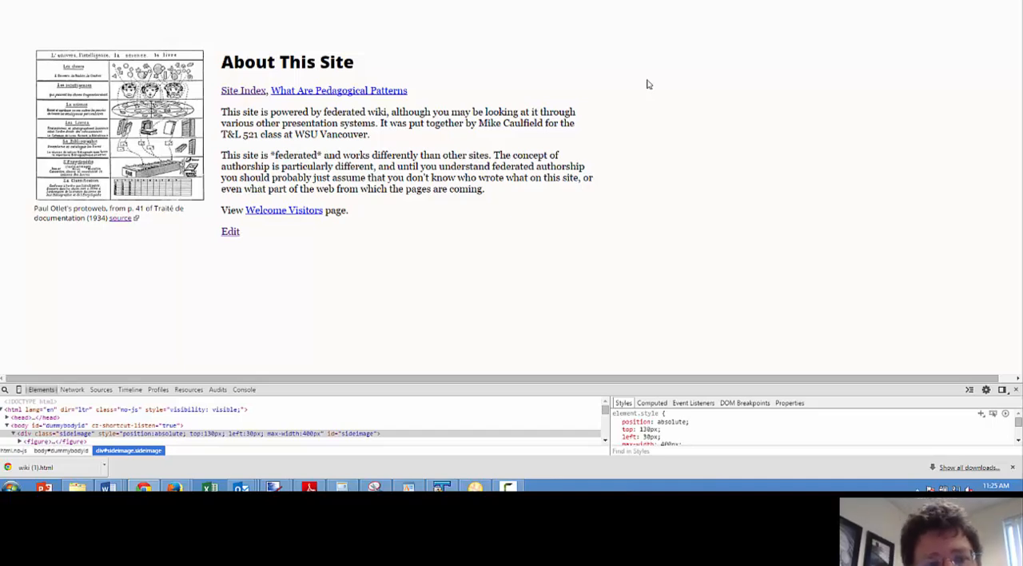
{"action": "mouse_move", "coordinate": [412, 86]}
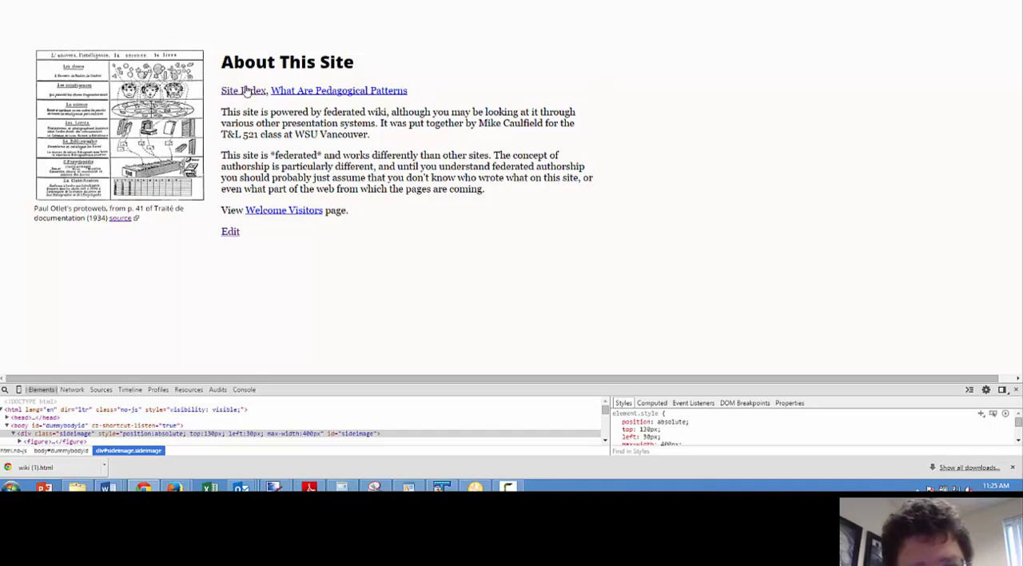
{"action": "mouse_move", "coordinate": [429, 122]}
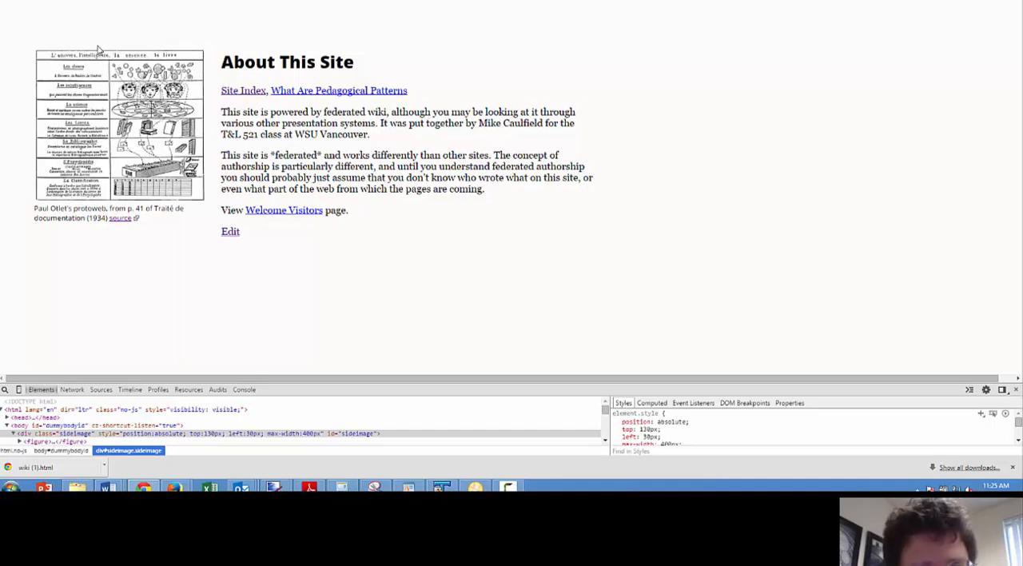
{"action": "mouse_move", "coordinate": [131, 243]}
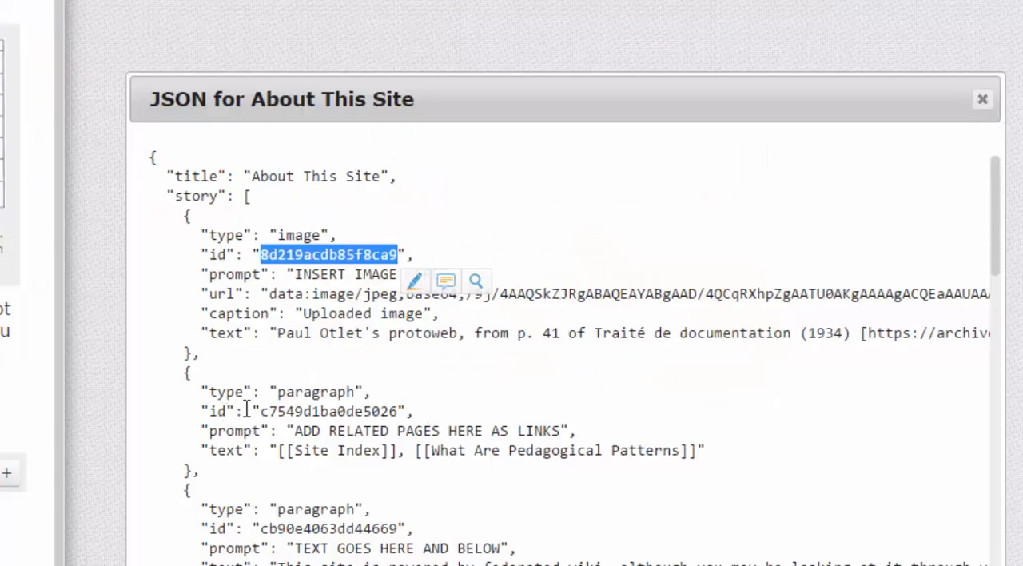
Give fedwiki_paragraph an id parameter and pass the item id from the caller
{"action": "double_click", "coordinate": [328, 411]}
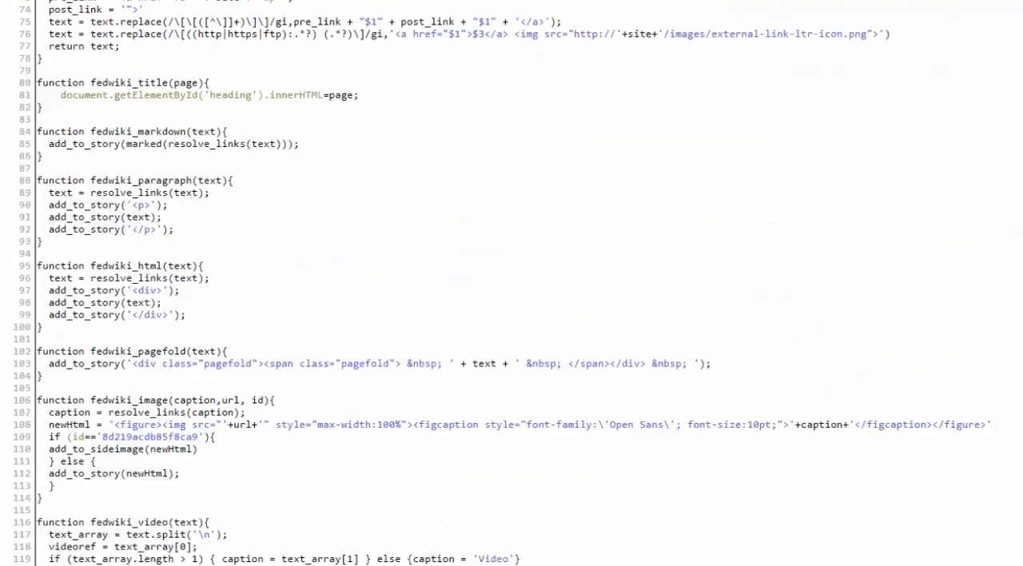
{"action": "scroll", "scroll_direction": "up", "scroll_amount": 3}
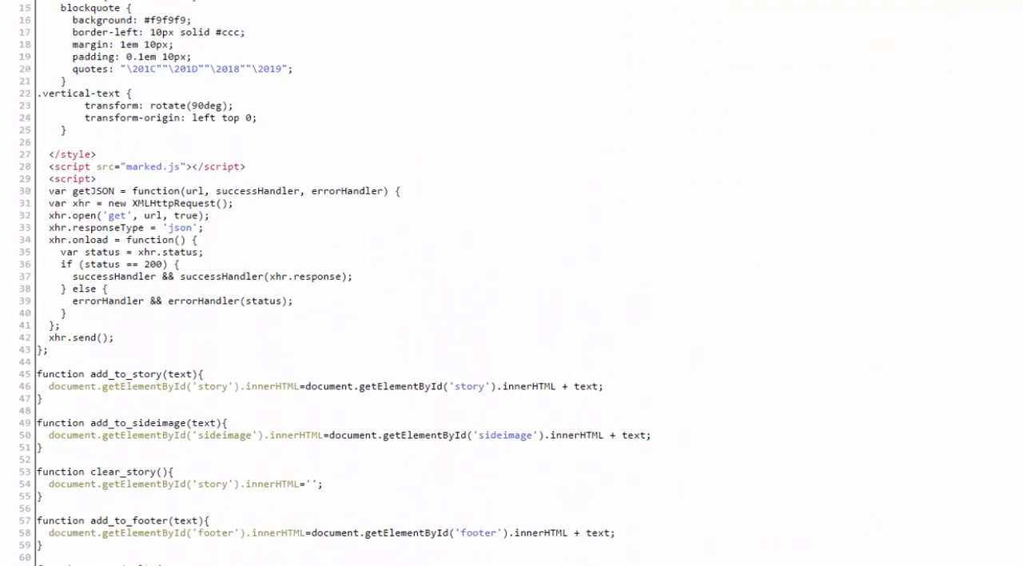
{"action": "scroll", "scroll_direction": "down", "scroll_amount": 3}
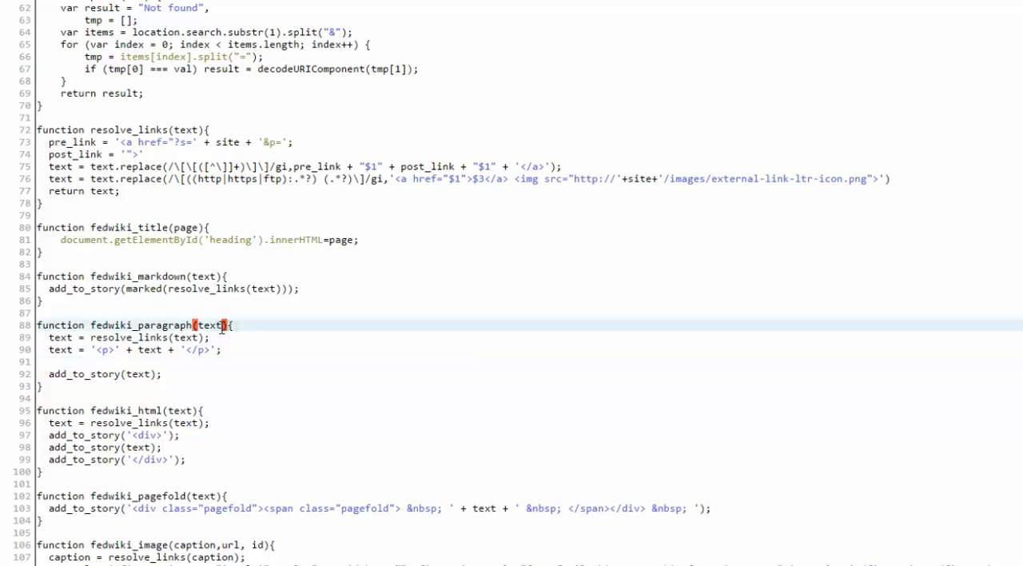
{"action": "type", "text": ", id"}
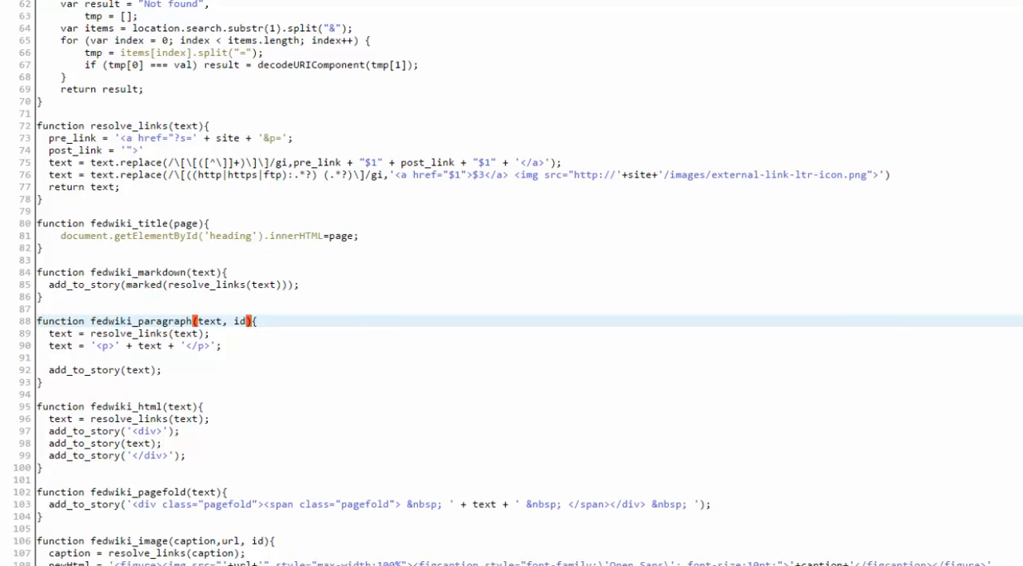
{"action": "scroll", "scroll_direction": "down", "scroll_amount": 3}
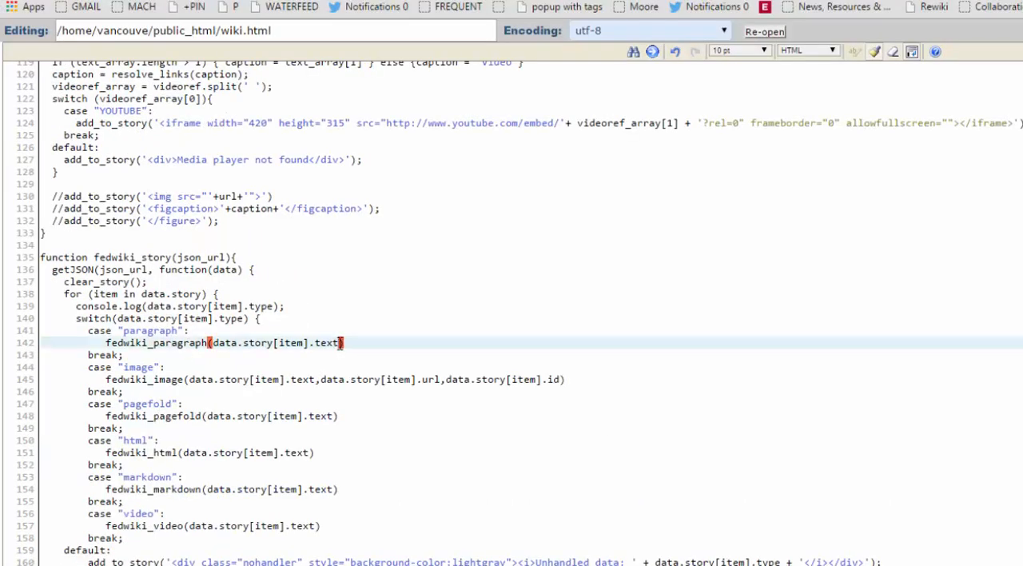
{"action": "type", "text": ", id){"}
{"action": "type", "text": "if (id == '"}
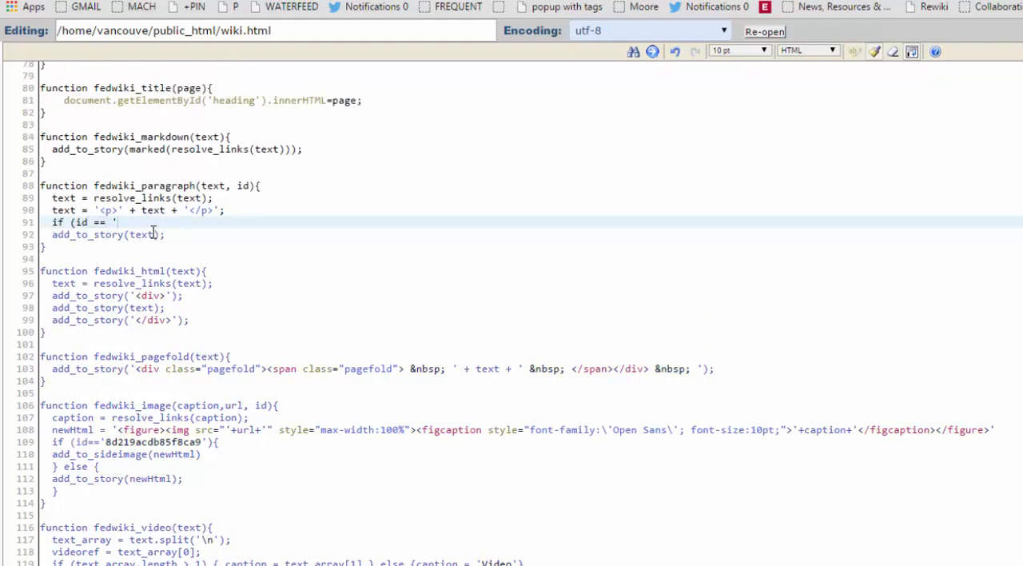
Branch on id c7549d1ba0de5026 so that paragraph calls add_to_sideimage(text) instead of add_to_story
{"action": "type", "text": "c7549d1ba0de5026'){"}
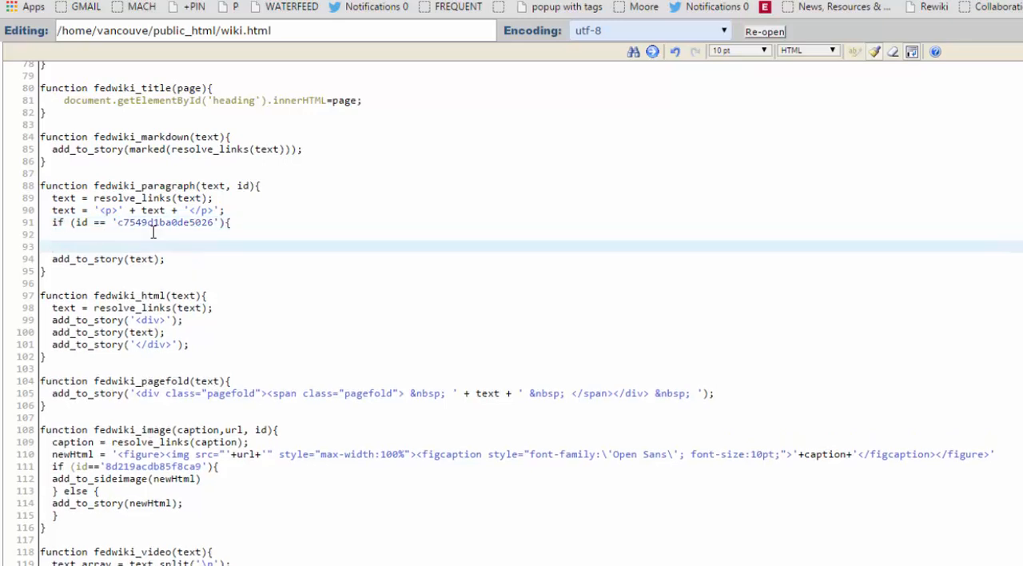
{"action": "type", "text": "}"}
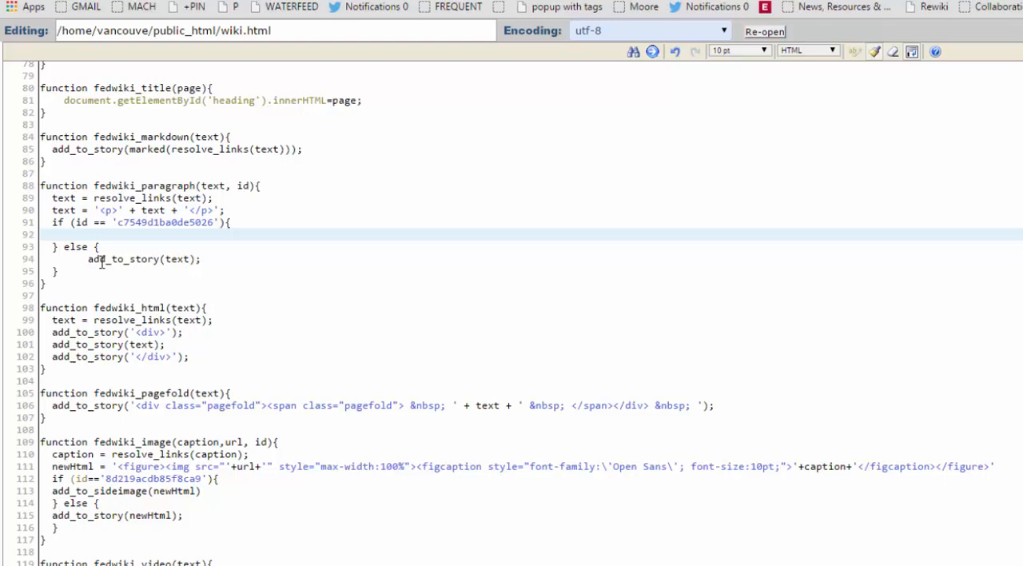
{"action": "mouse_move", "coordinate": [90, 259]}
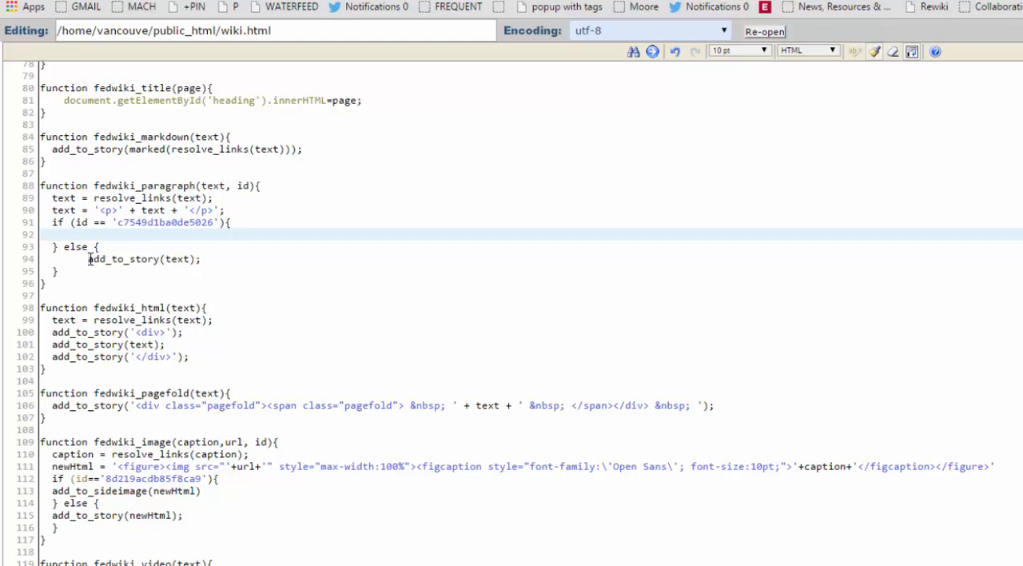
{"action": "double_click", "coordinate": [144, 259]}
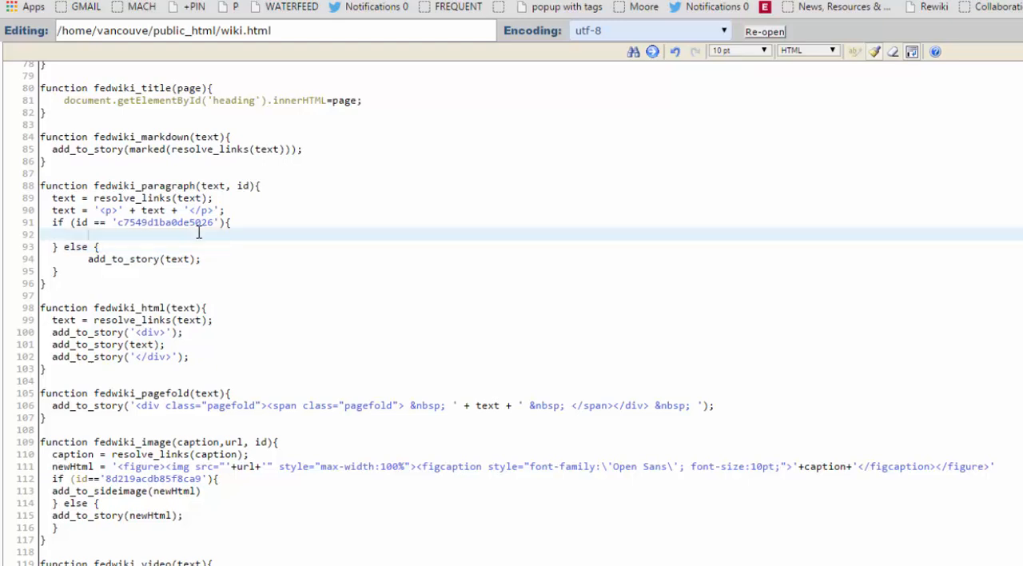
{"action": "type", "text": "add_to_sideimage(text);"}
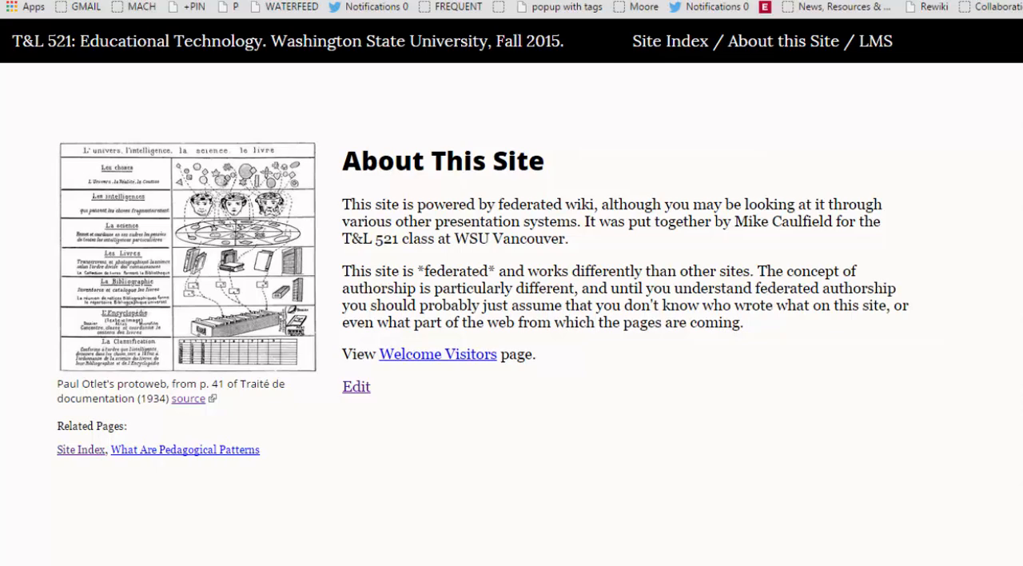
{"action": "mouse_move", "coordinate": [493, 262]}
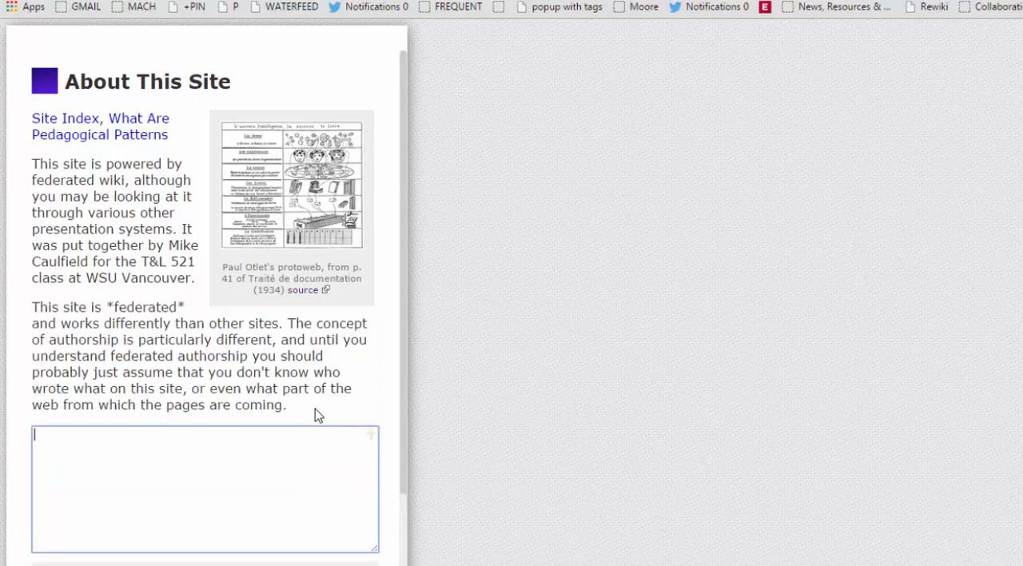
Write a new paragraph containing [[Sample Page]] on About This Site
{"action": "type", "text": "[[s"}
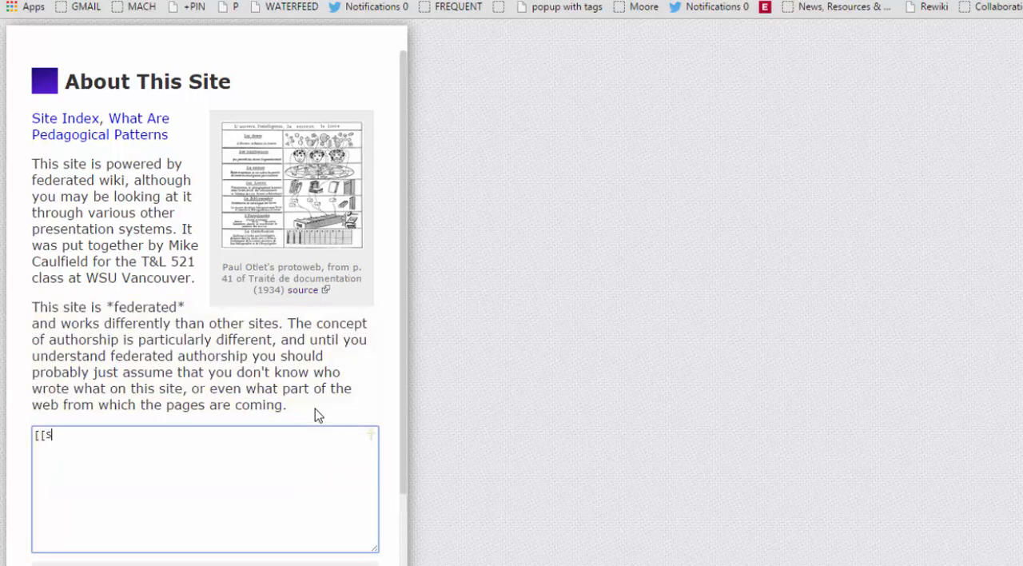
{"action": "type", "text": "ample Page]]"}
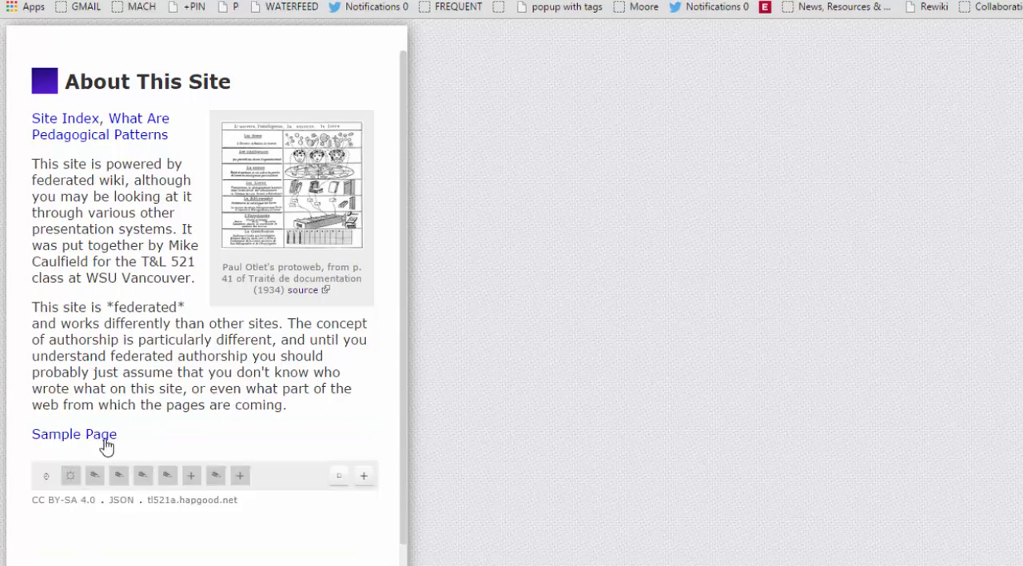
{"action": "mouse_move", "coordinate": [102, 438]}
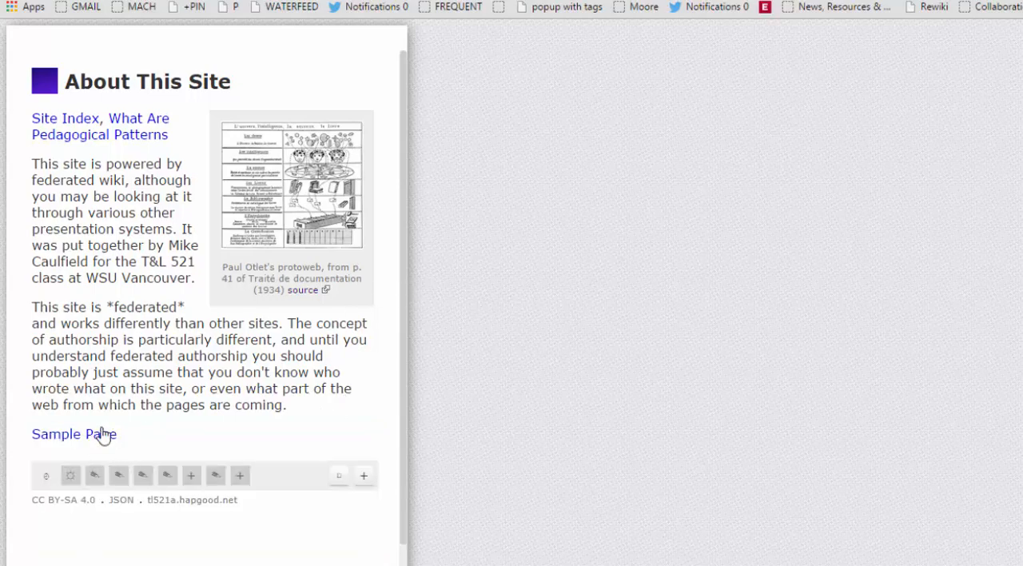
Create the linked Sample Page from the Side Image Layout Template
{"action": "left_click", "coordinate": [73, 435]}
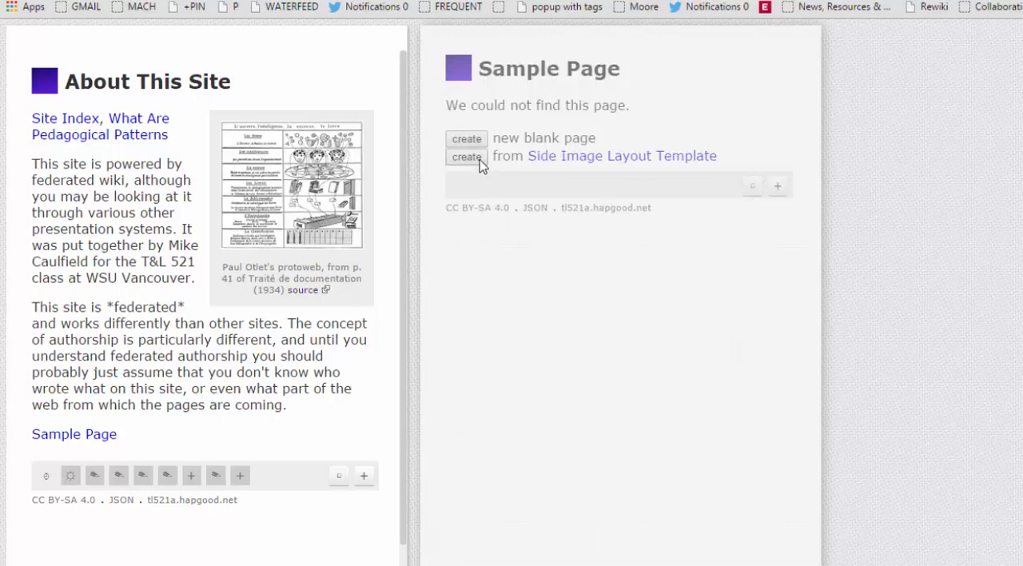
{"action": "left_click", "coordinate": [467, 157]}
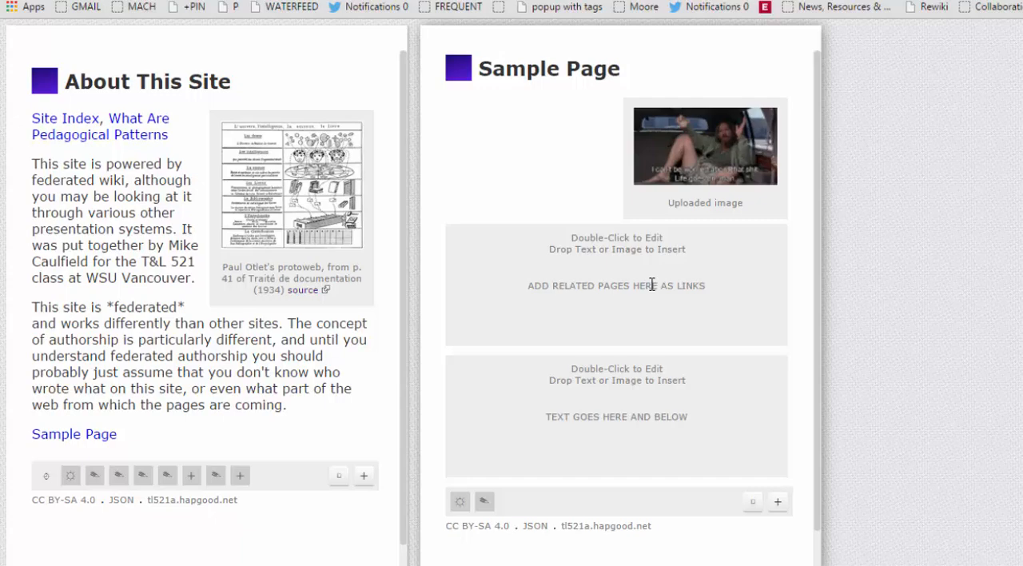
Fill the related pages placeholder with [[Big Lebowski]], [[Will This GIF Work?]]
{"action": "double_click", "coordinate": [617, 285]}
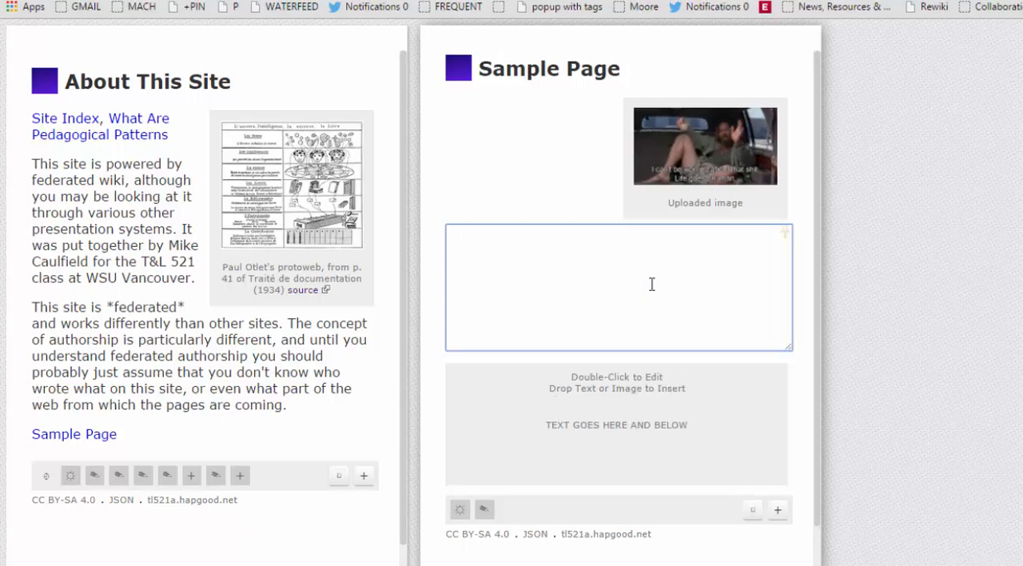
{"action": "type", "text": "[[Big Lebo"}
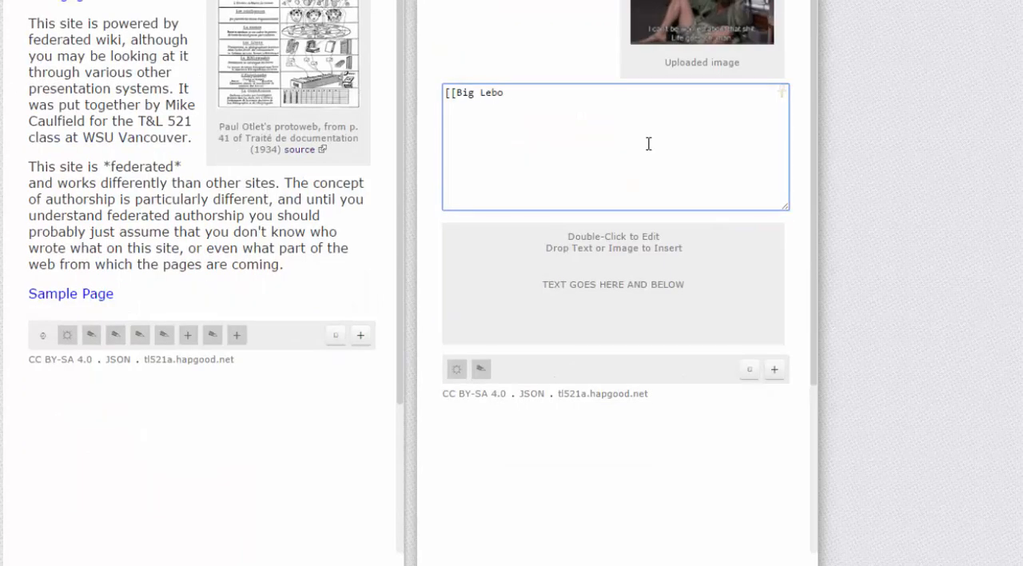
{"action": "type", "text": "wski]], [[Will This GIF Work?]]"}
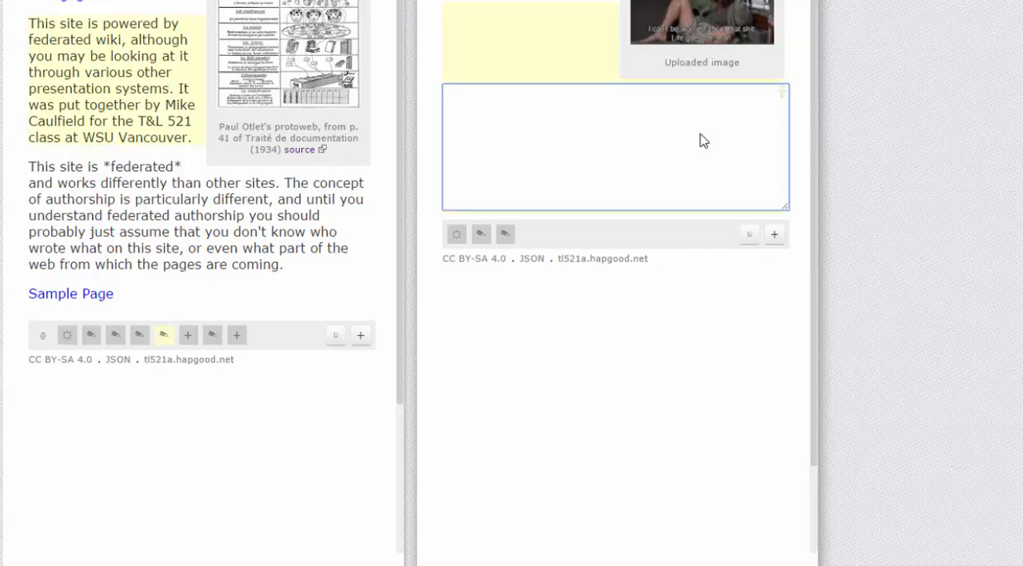
Write the sample page's explanatory paragraphs about the template and the first wiki
{"action": "type", "text": "This sample page is showing how easy it is to moving the new t"}
{"action": "type", "text": "It really is easy. You"}
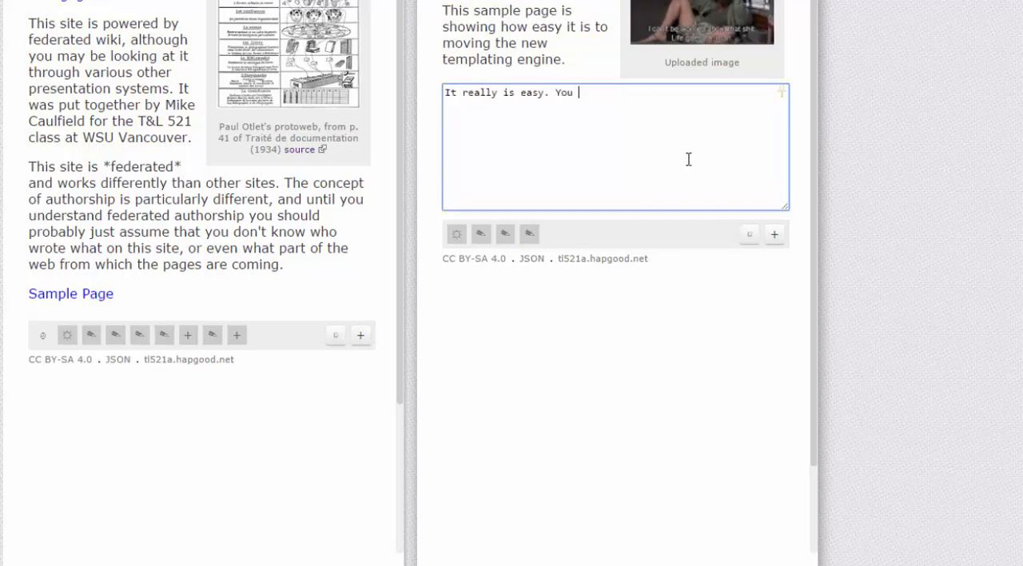
{"action": "type", "text": "Th"}
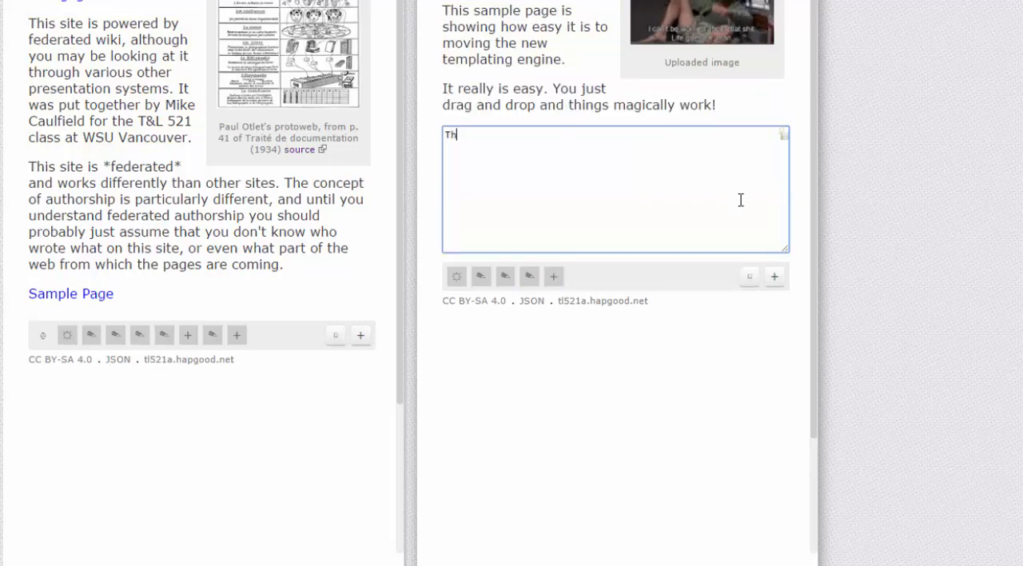
{"action": "type", "text": "The first wiki was described as the simplest possible database that cou"}
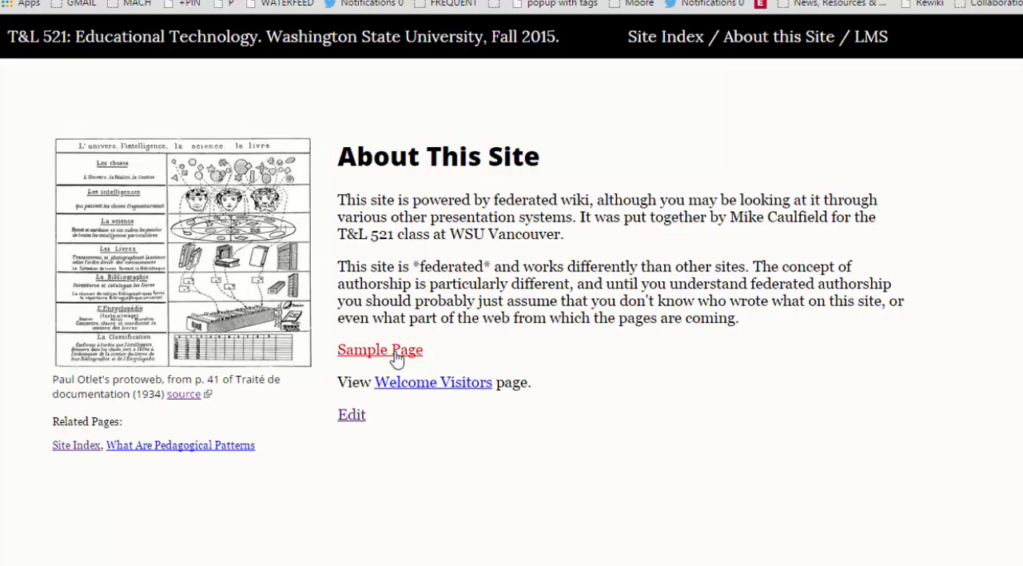
{"action": "left_click", "coordinate": [380, 348]}
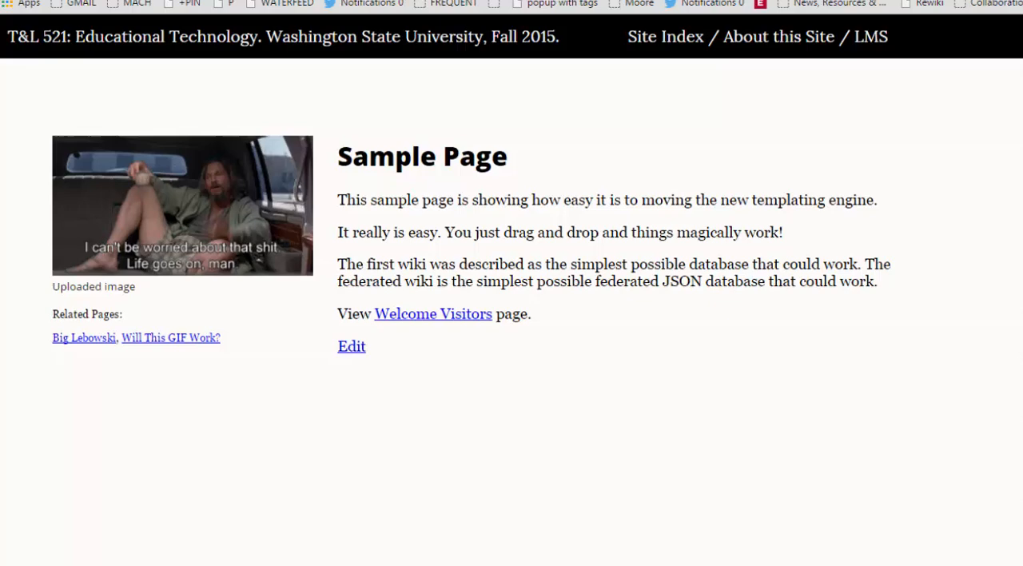
{"action": "left_click", "coordinate": [777, 36]}
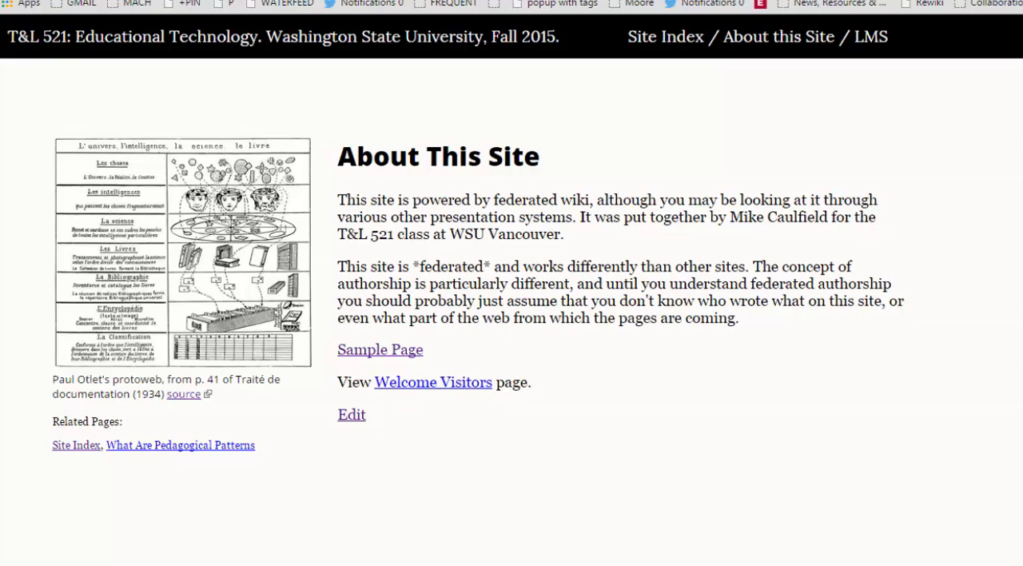
{"action": "mouse_move", "coordinate": [435, 368]}
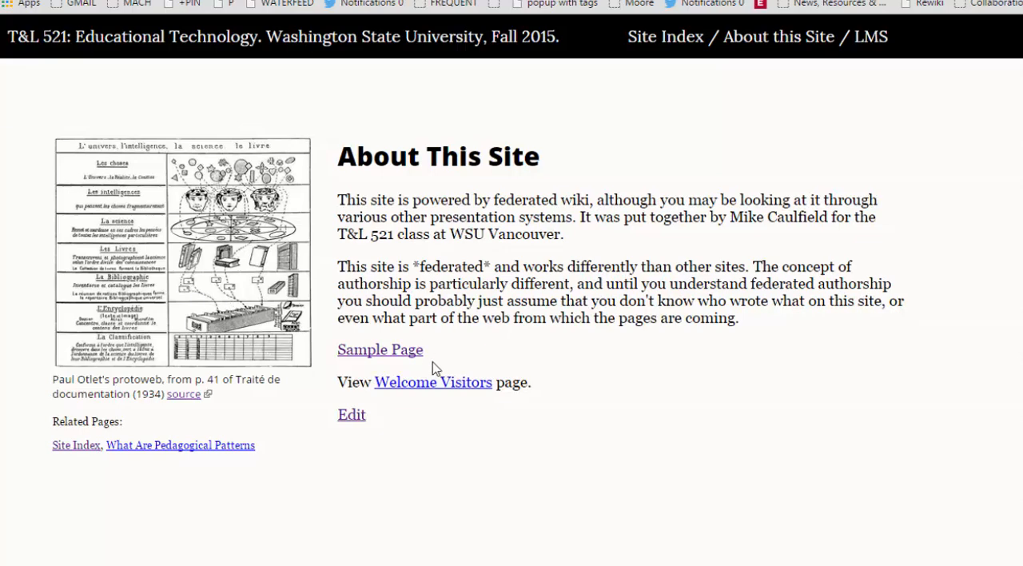
{"action": "mouse_move", "coordinate": [769, 356]}
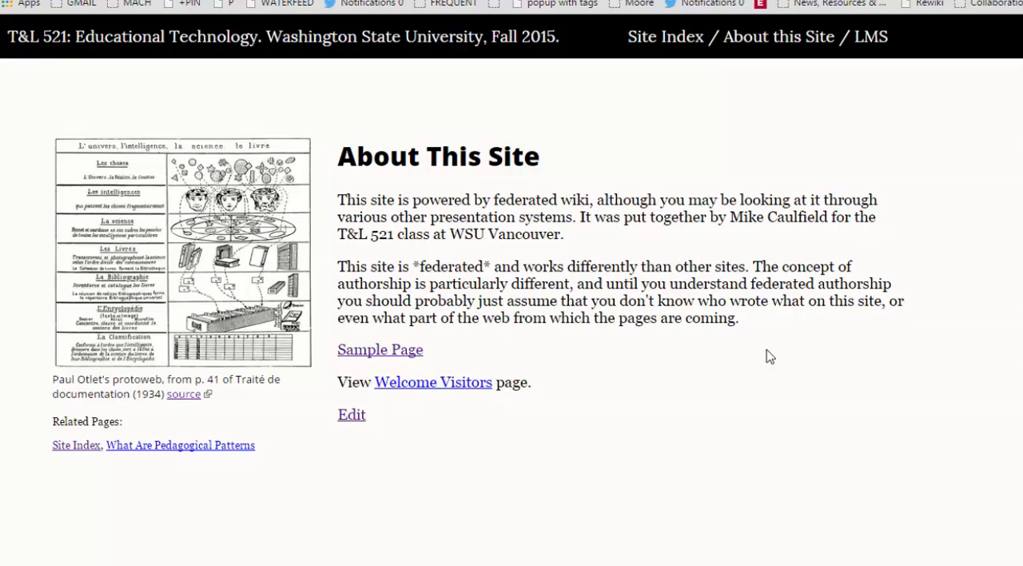
{"action": "mouse_move", "coordinate": [784, 318]}
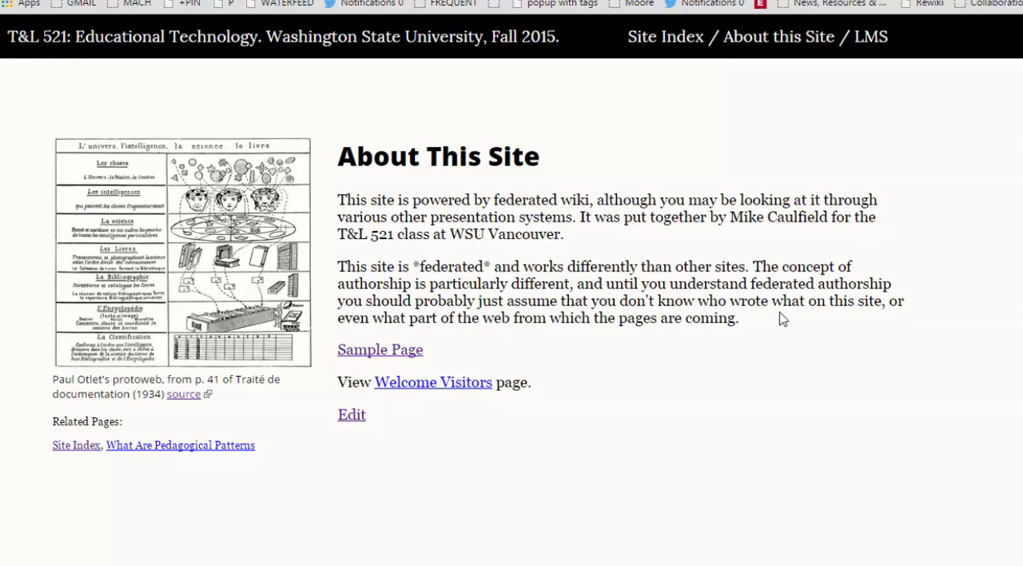
{"action": "right_click", "coordinate": [1014, 499]}
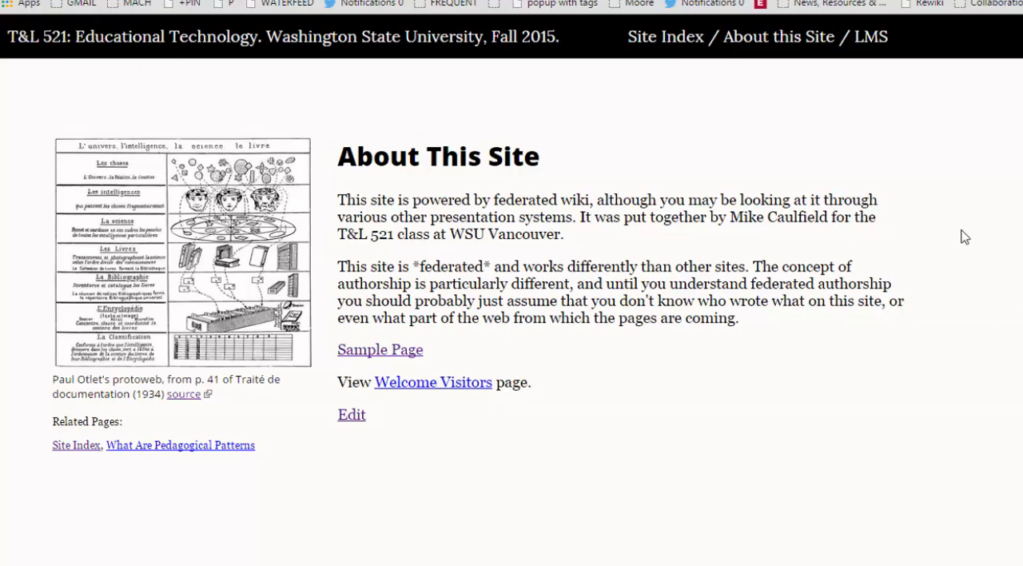
{"action": "mouse_move", "coordinate": [969, 135]}
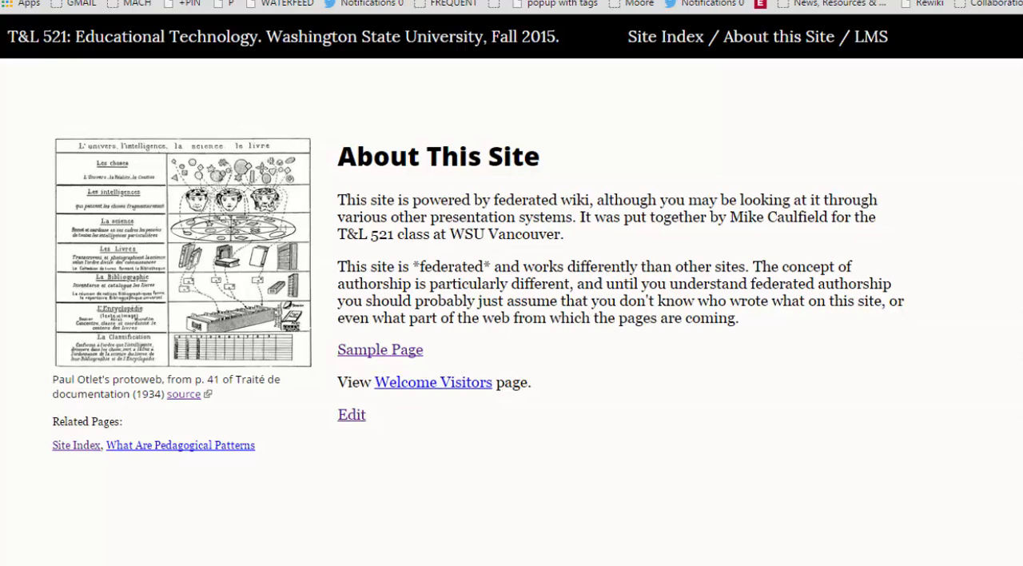
{"action": "mouse_move", "coordinate": [796, 42]}
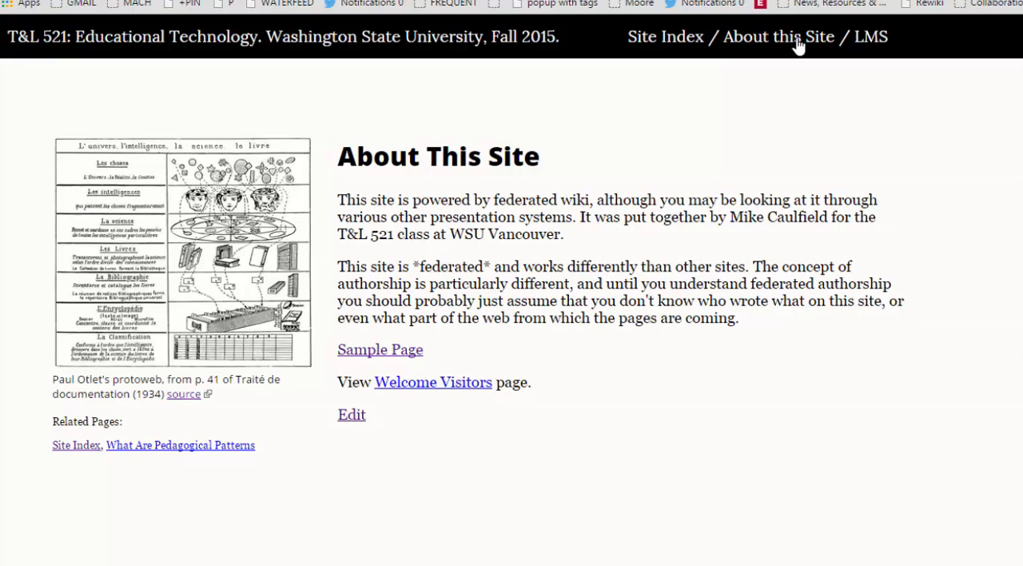
{"action": "mouse_move", "coordinate": [665, 35]}
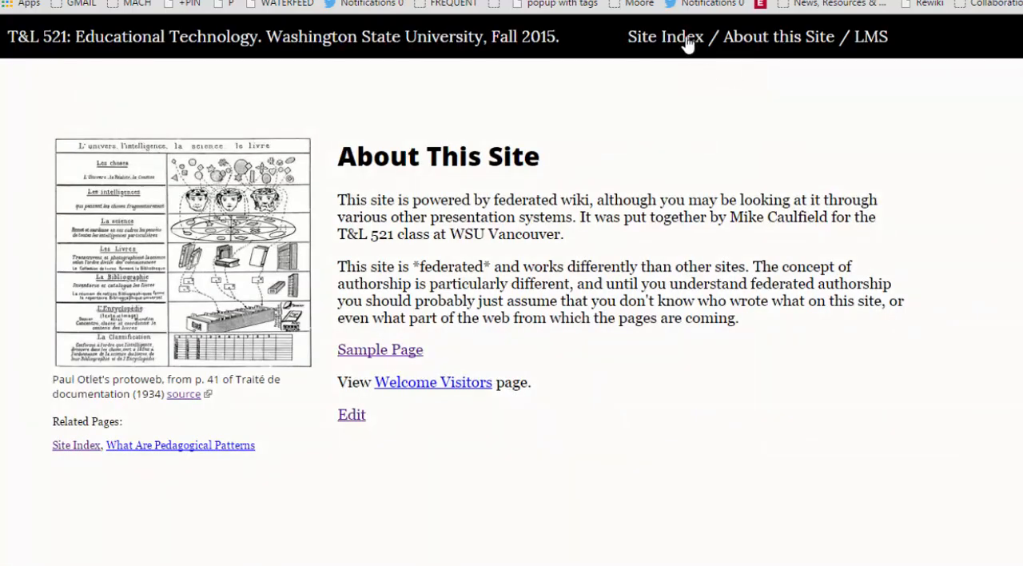